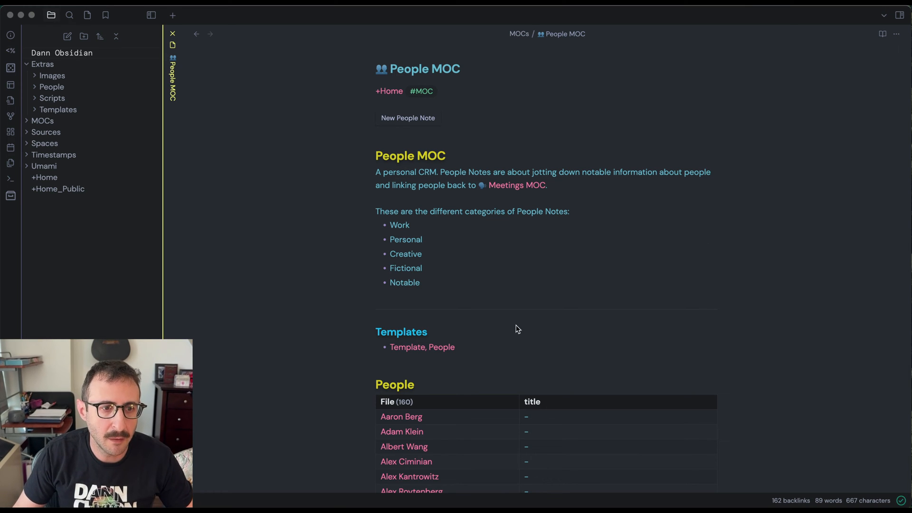
- Select the description and category list text, then scroll through the note
left_click_drag(377, 171, 420, 282)
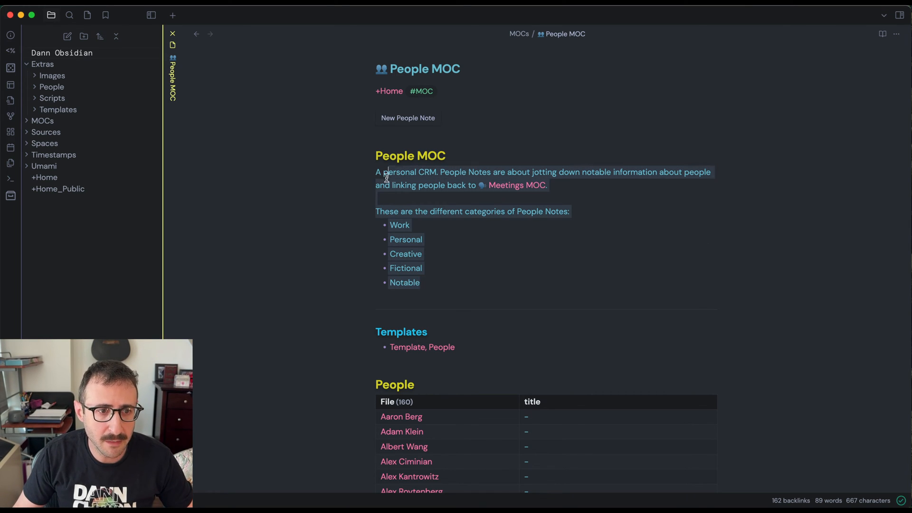
left_click(421, 254)
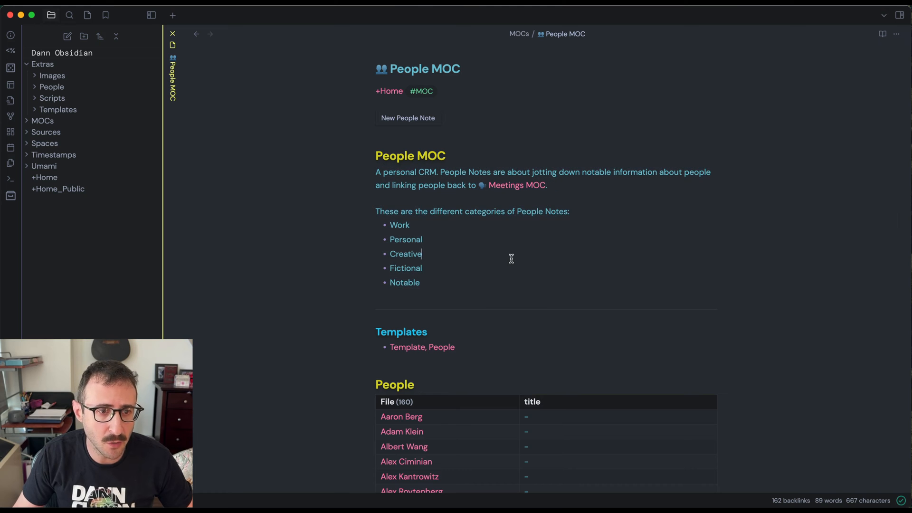
mouse_move(514, 256)
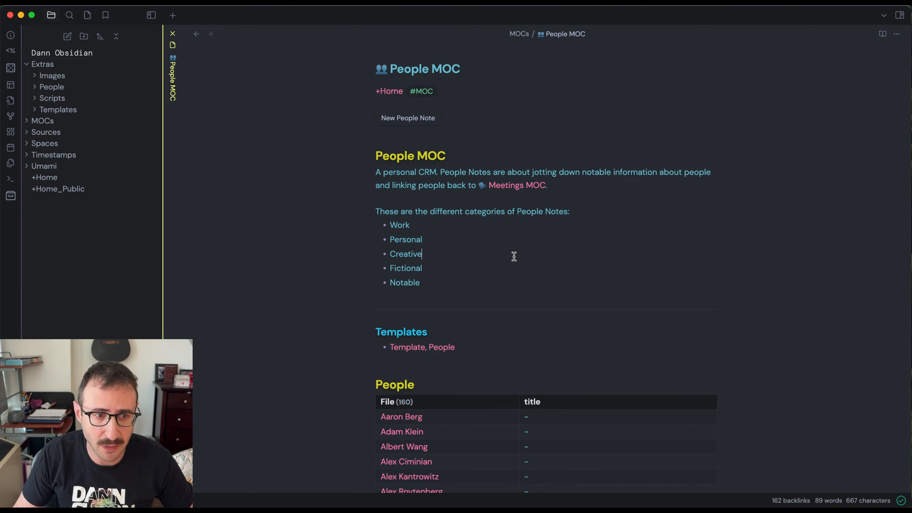
mouse_move(523, 324)
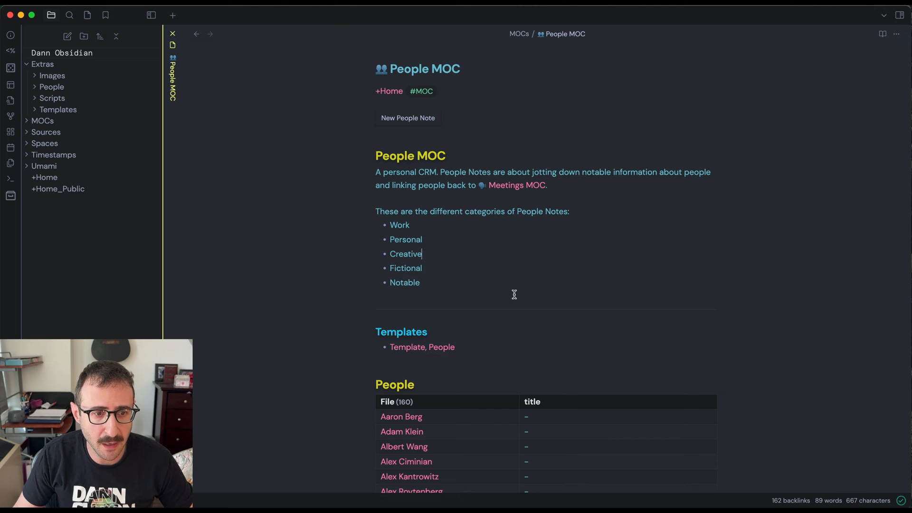
scroll("down", 3)
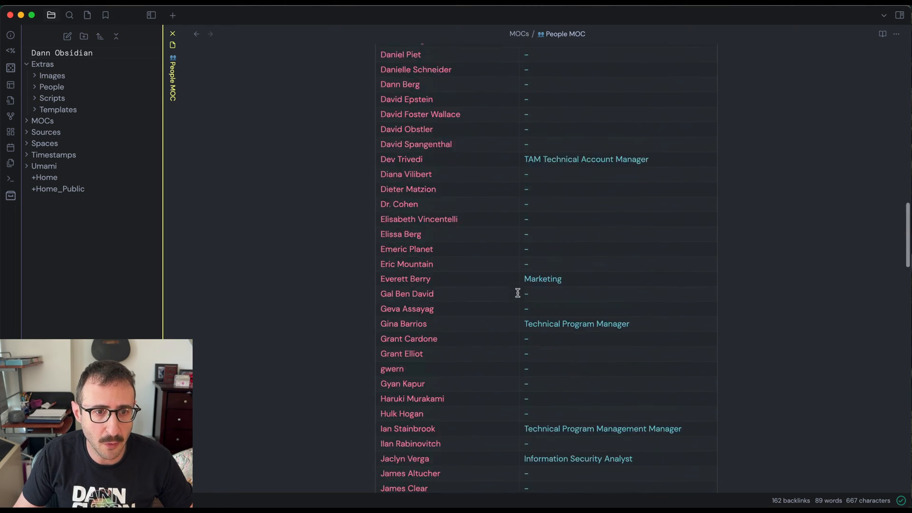
scroll("up", 3)
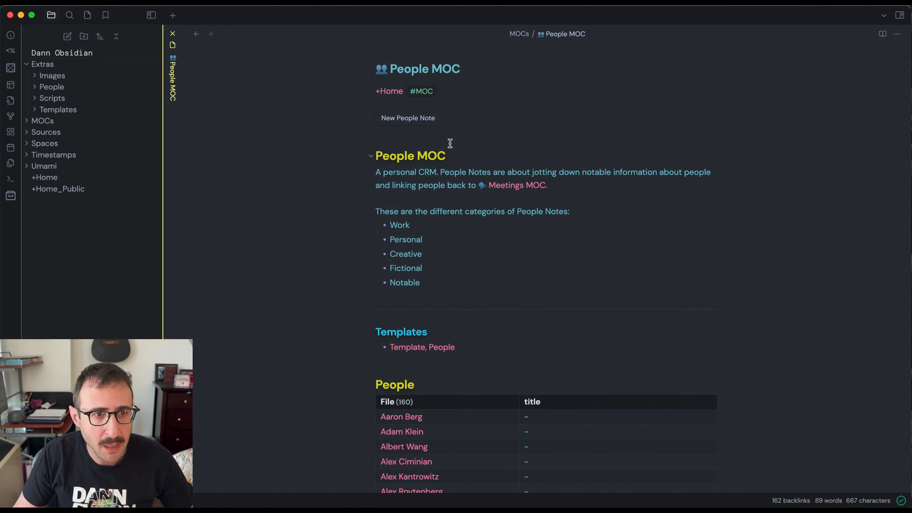
mouse_move(422, 123)
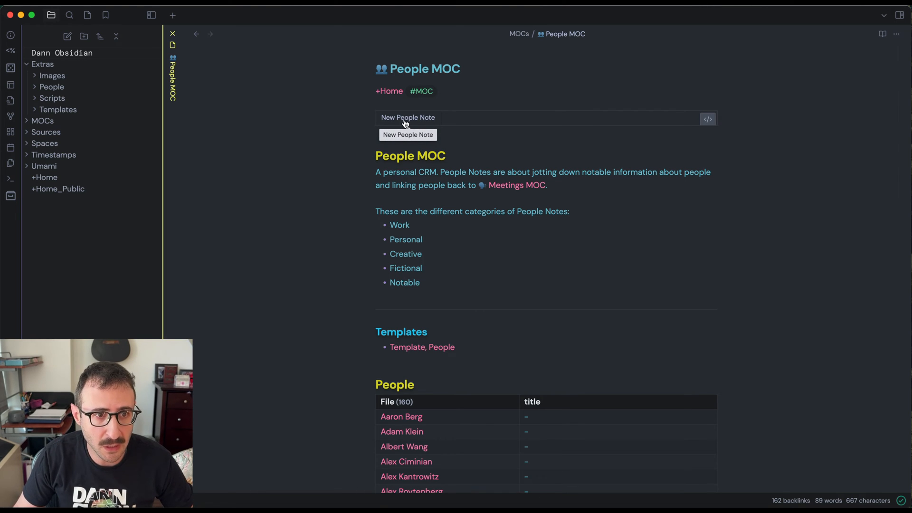
- Create a templated person note with the New People Note button, titled Bobby Test 3
left_click(408, 117)
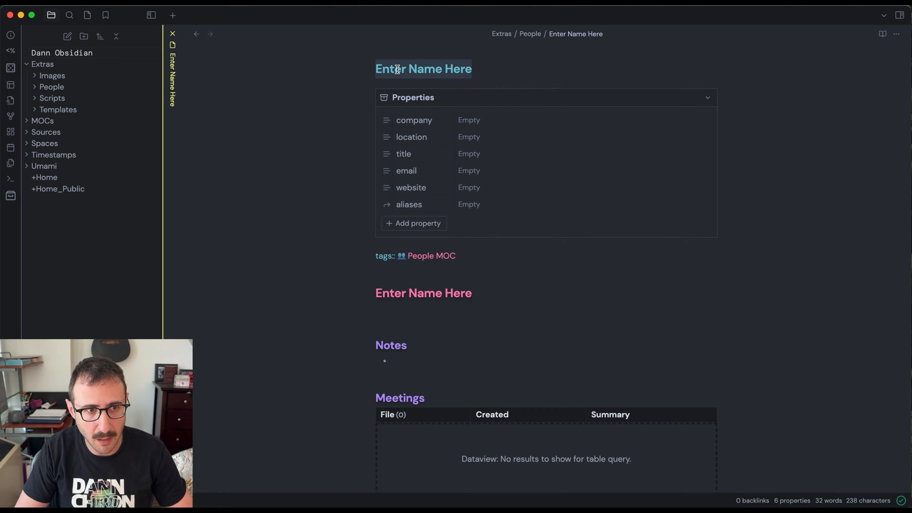
type("Bobby Test 2")
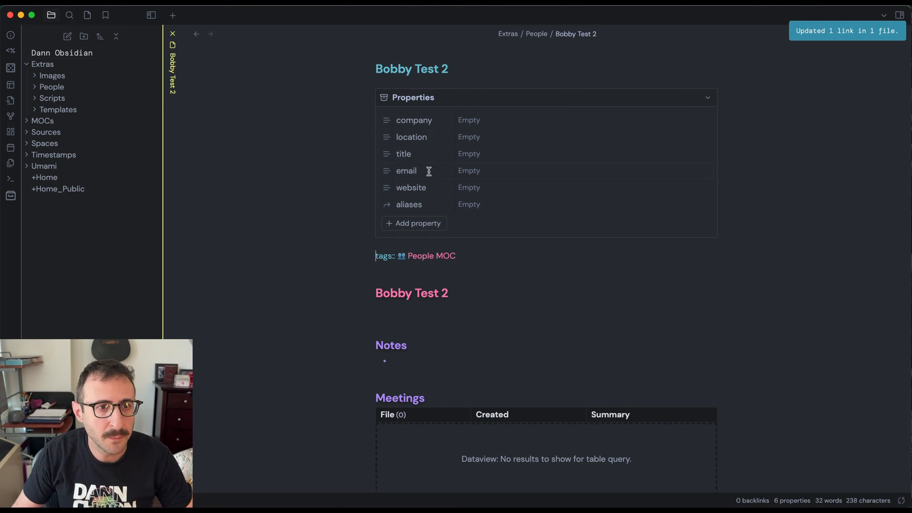
mouse_move(483, 128)
type("3")
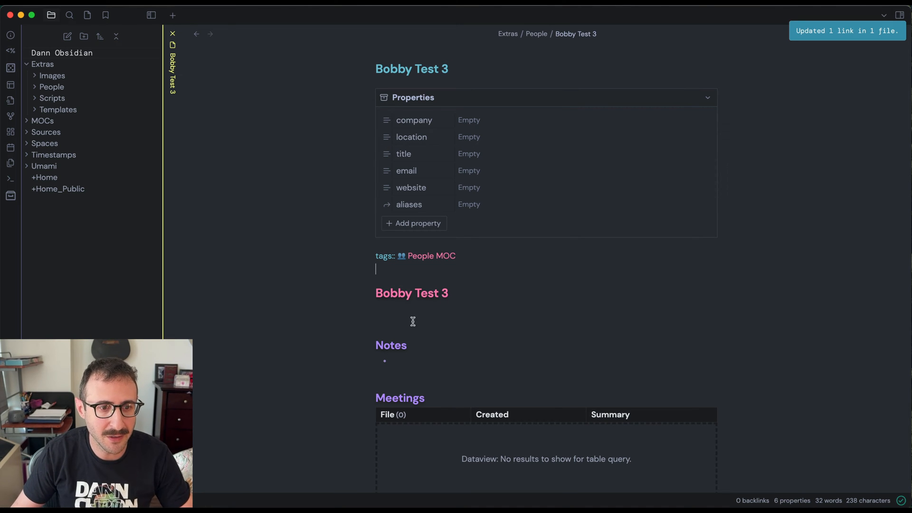
scroll("down", 3)
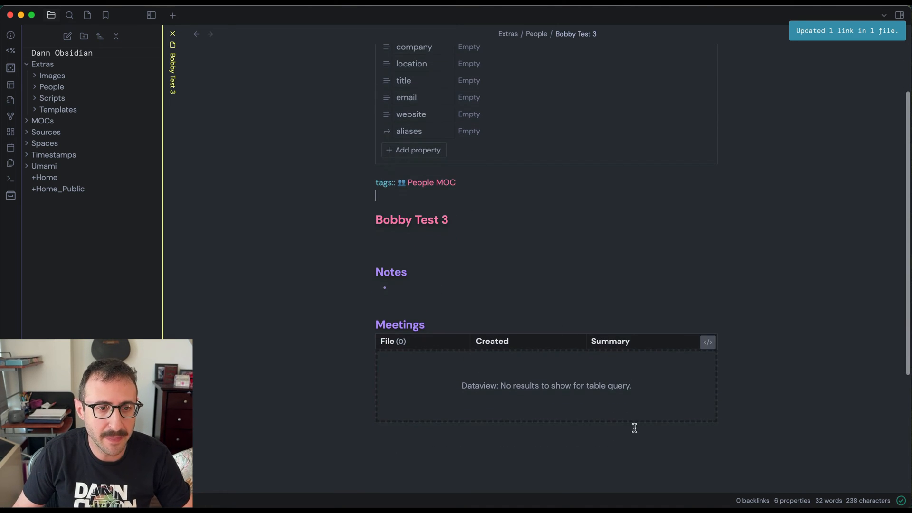
mouse_move(449, 399)
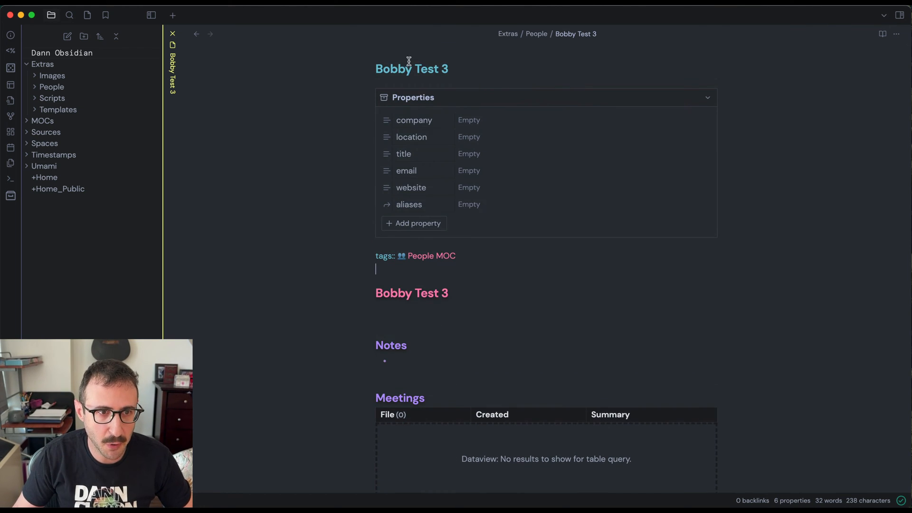
mouse_move(449, 68)
type("bobby test")
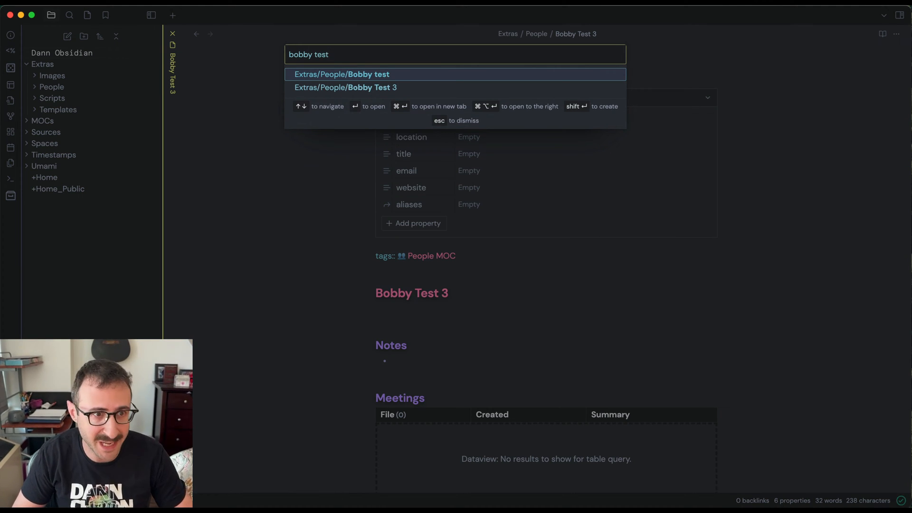
- Open the existing Extras/People/Bobby test person note
left_click(347, 74)
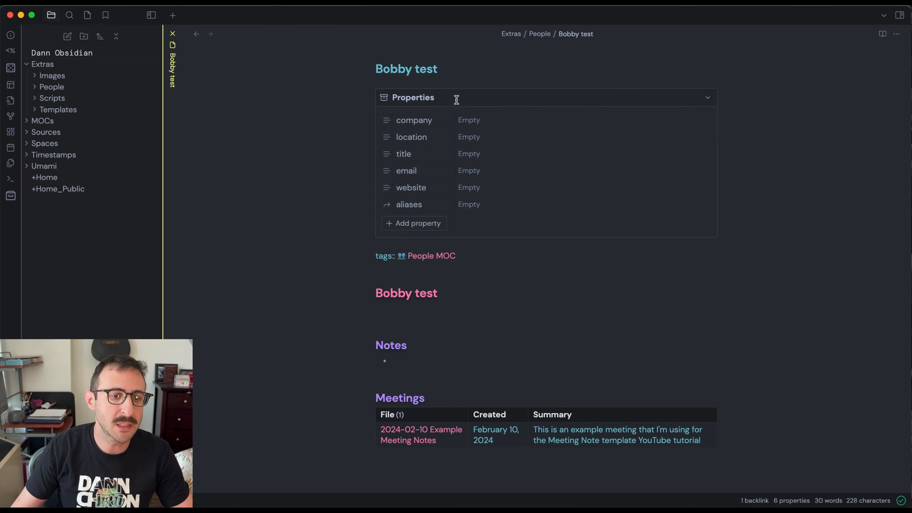
mouse_move(521, 307)
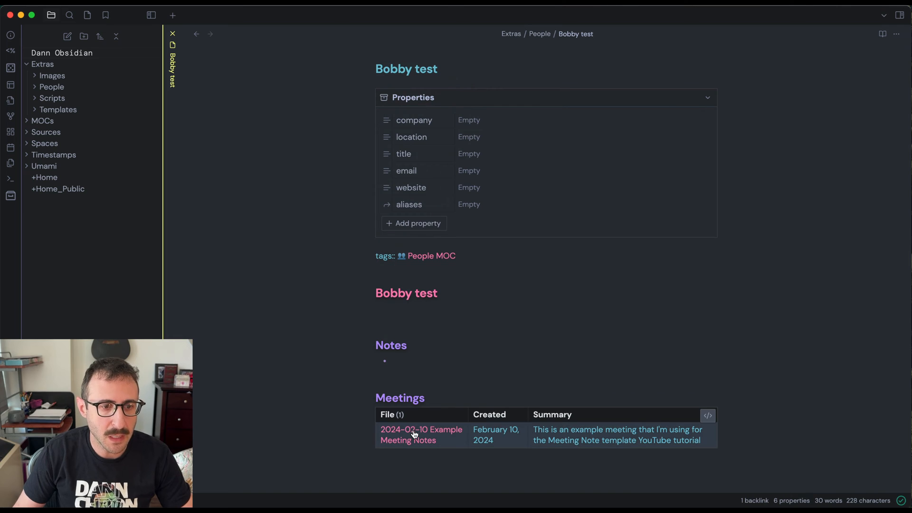
mouse_move(415, 434)
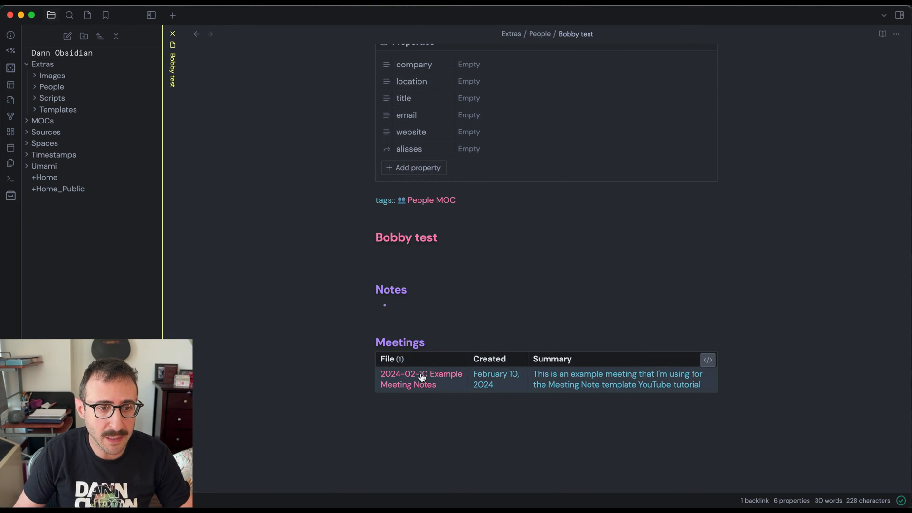
- Follow the 2024-02-10 Example Meeting Notes link from Bobby test's Meetings table
left_click(421, 374)
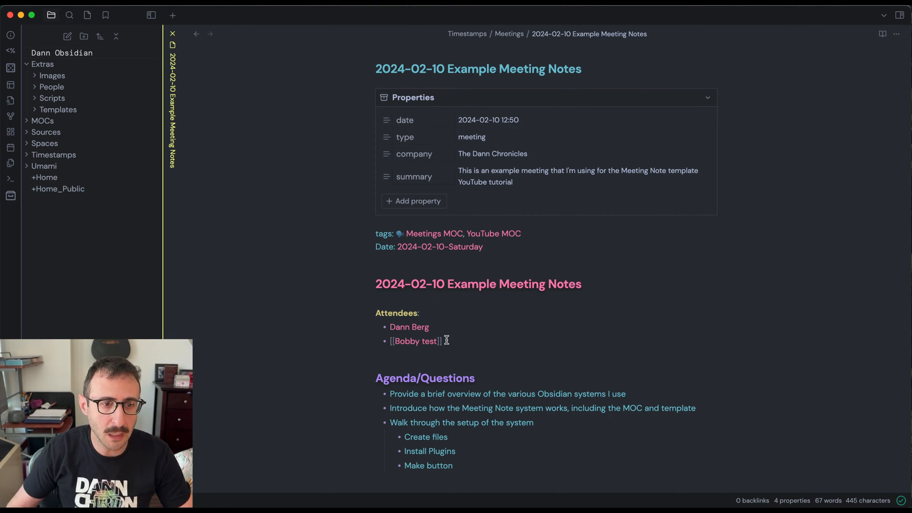
mouse_move(450, 344)
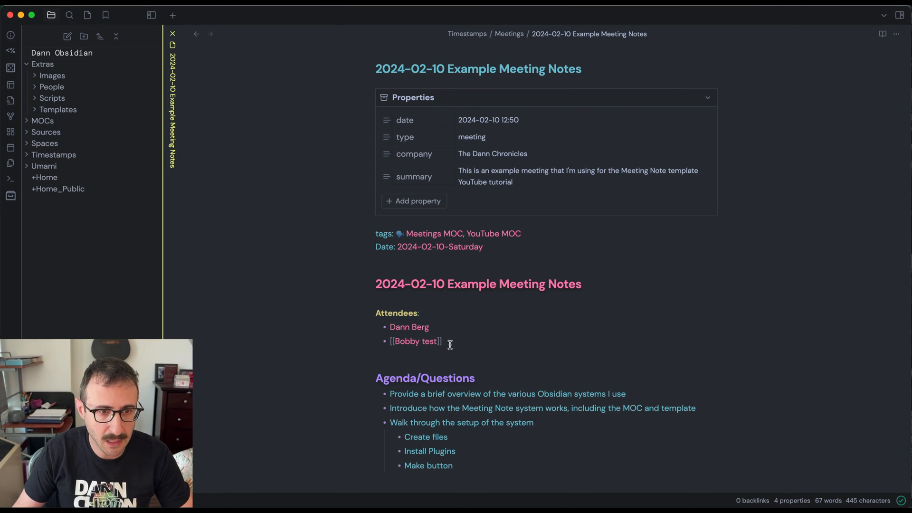
mouse_move(408, 313)
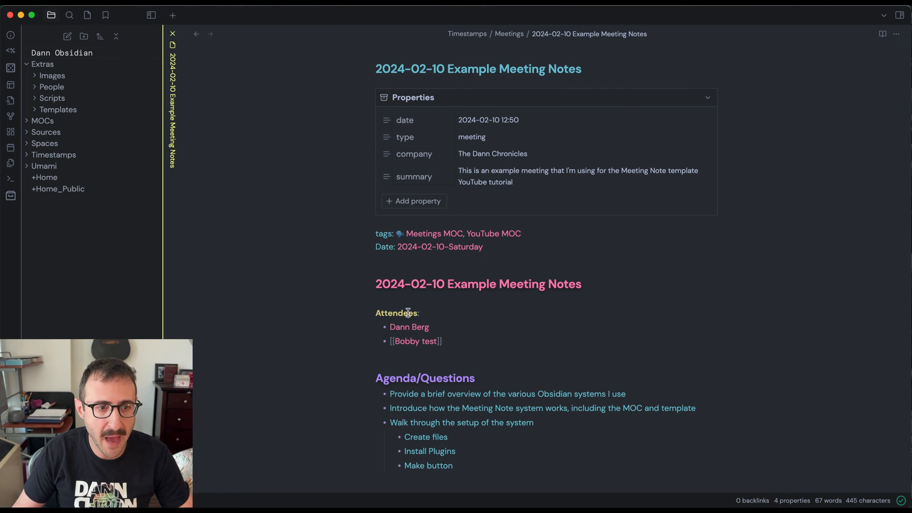
left_click(416, 341)
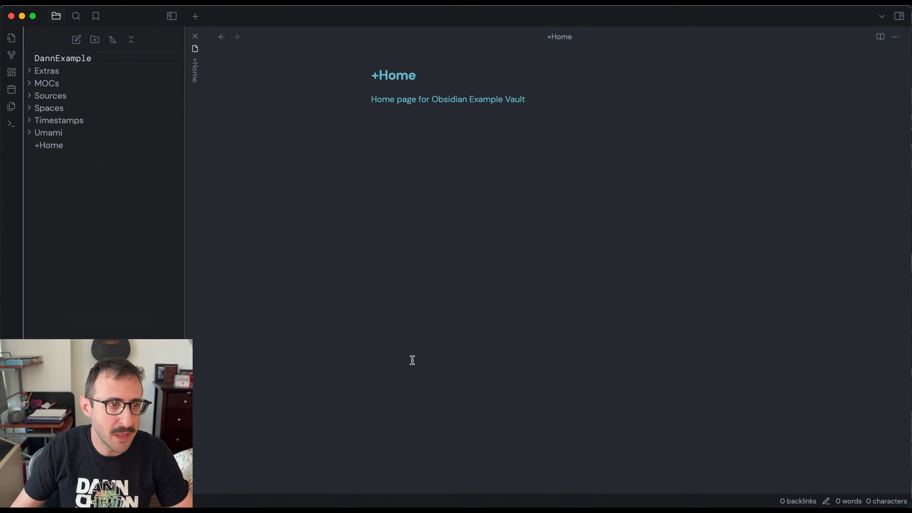
- Expand the Extras folder in the DannExample vault's file explorer
left_click(46, 71)
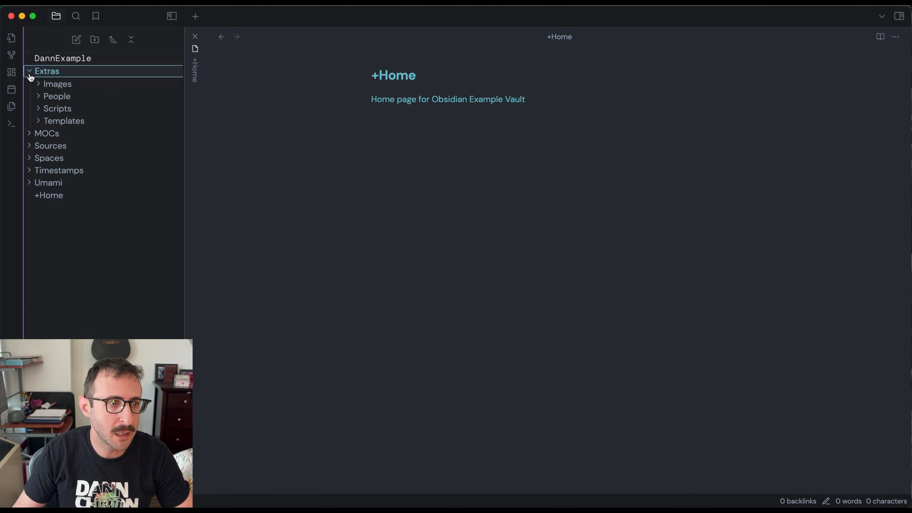
left_click(31, 72)
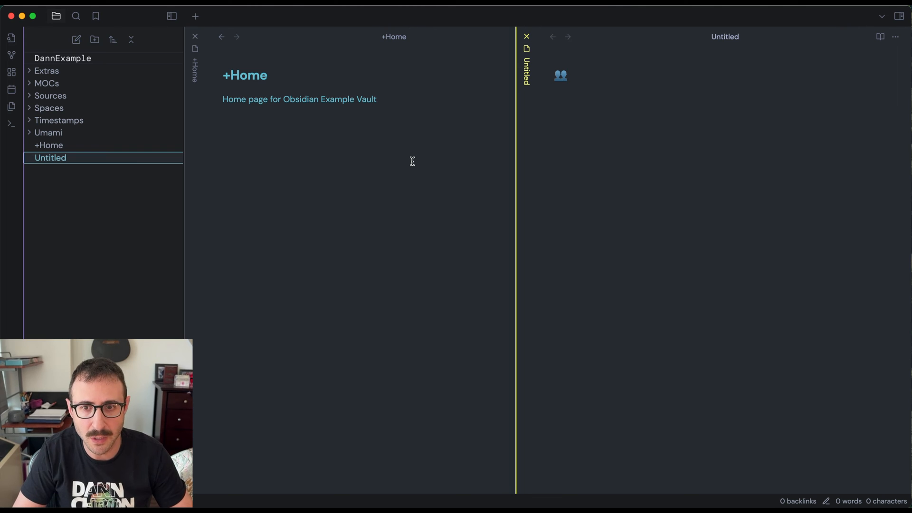
- Title the new top-level note with the people emoji and 'People'
type("People")
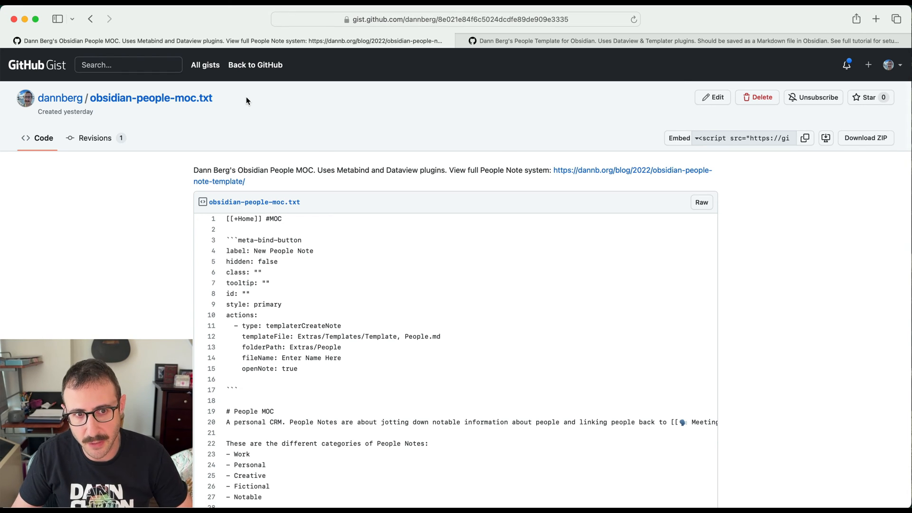
mouse_move(343, 262)
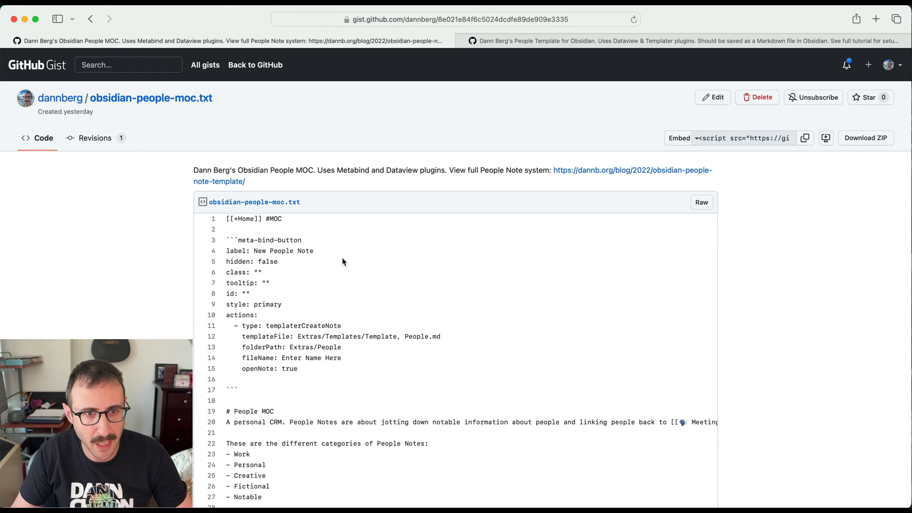
mouse_move(700, 208)
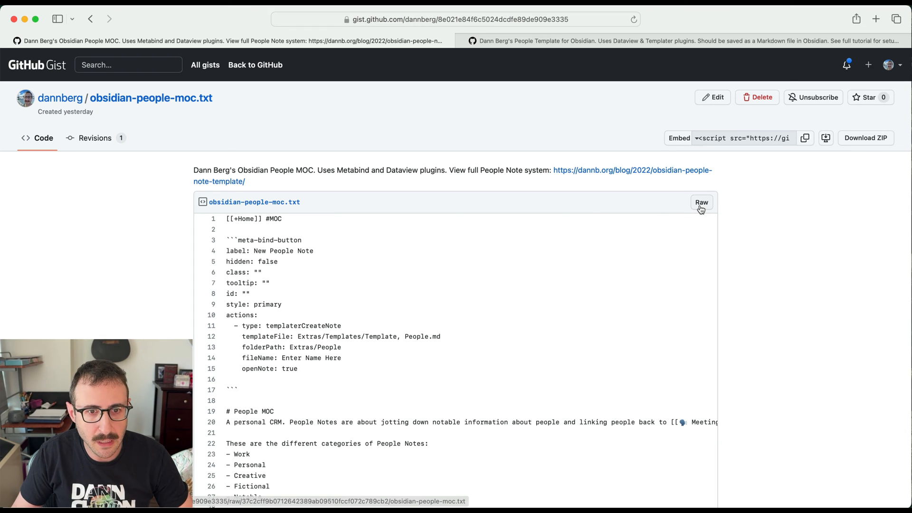
- View obsidian-people-moc.txt as raw text and copy its contents
left_click(701, 202)
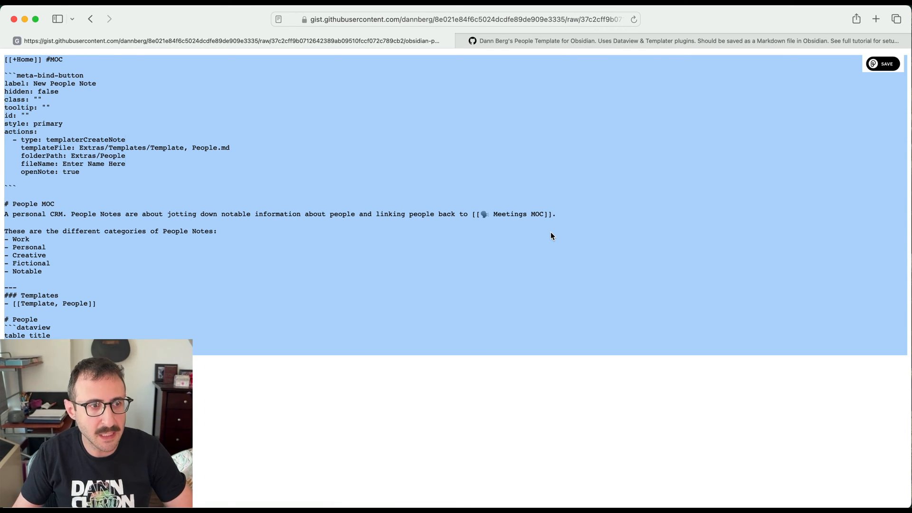
type("ob")
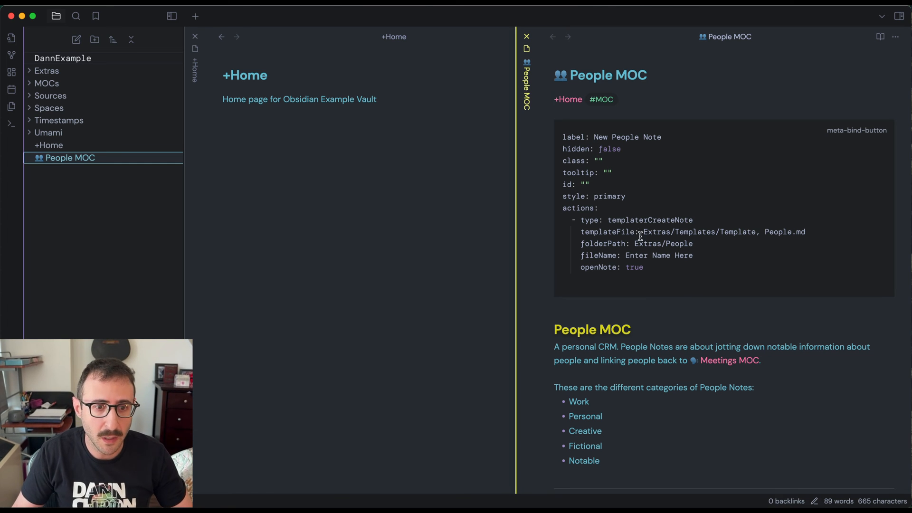
- Scroll through the People MOC note to review its Extras/People dataview query
scroll("down", 3)
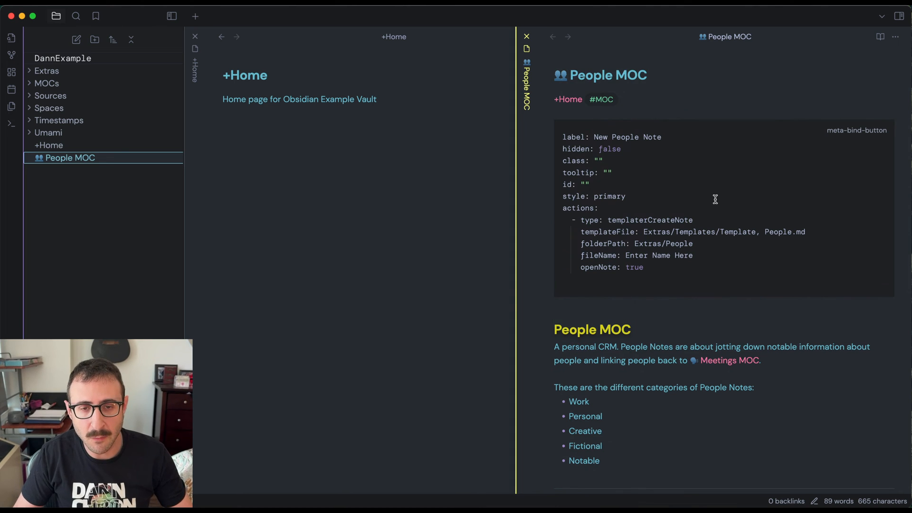
mouse_move(860, 133)
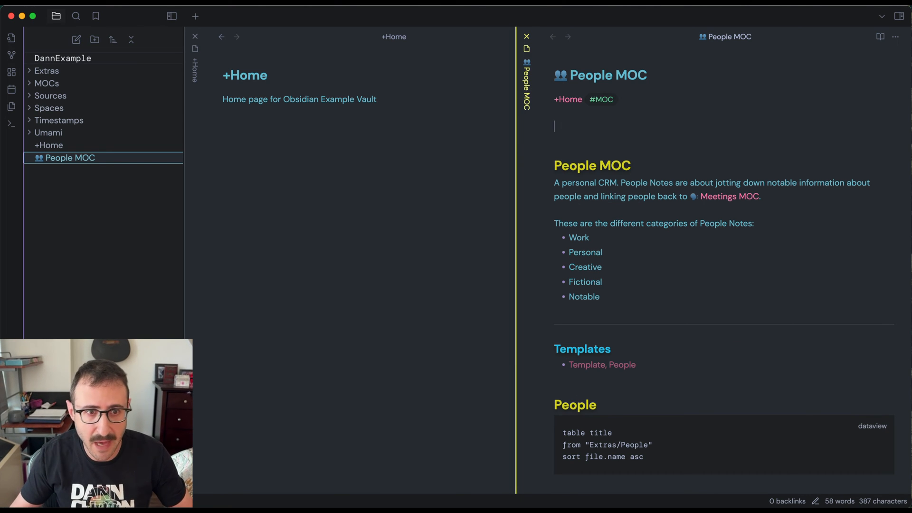
scroll("down", 3)
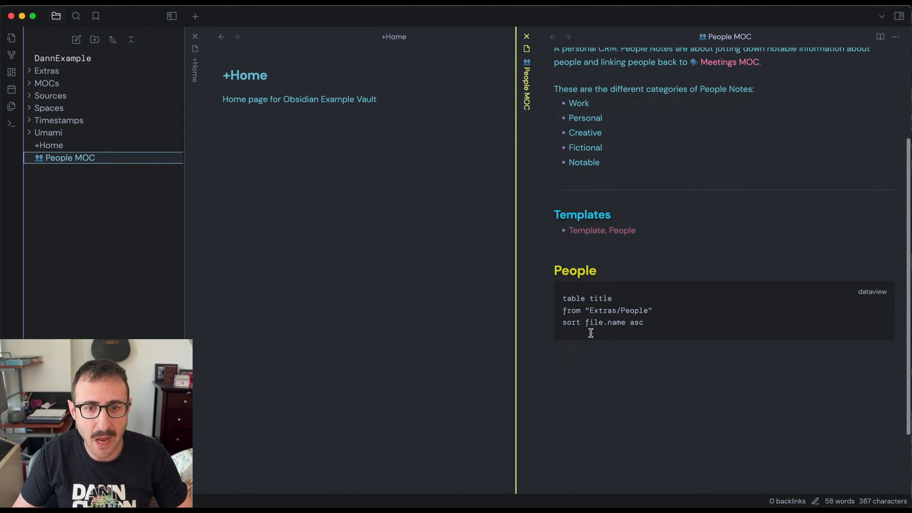
mouse_move(867, 299)
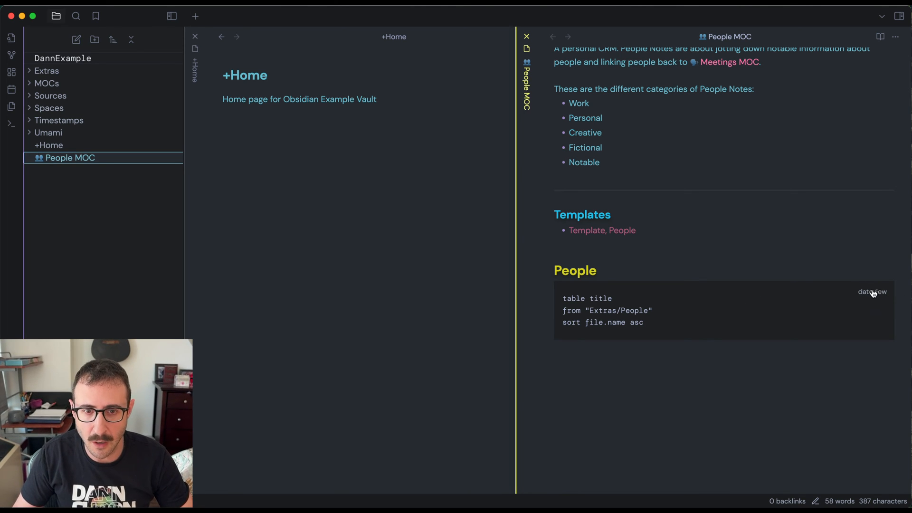
mouse_move(873, 301)
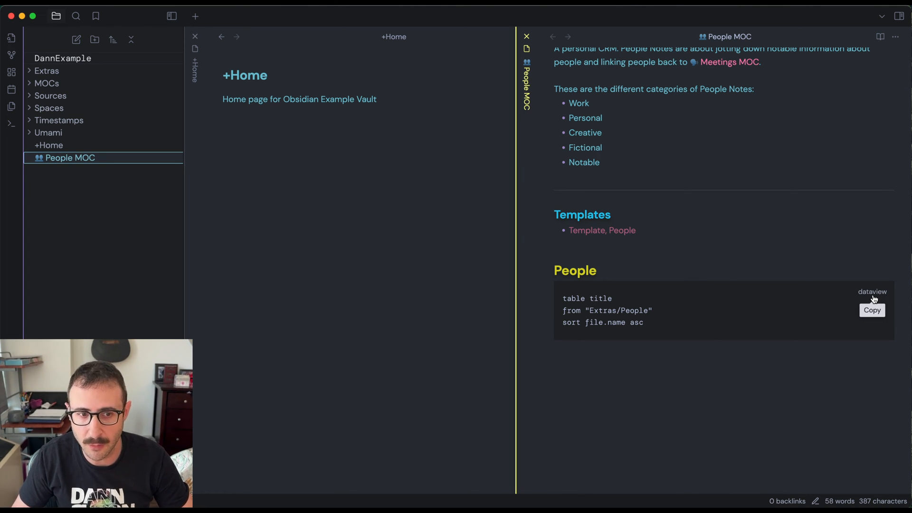
mouse_move(640, 356)
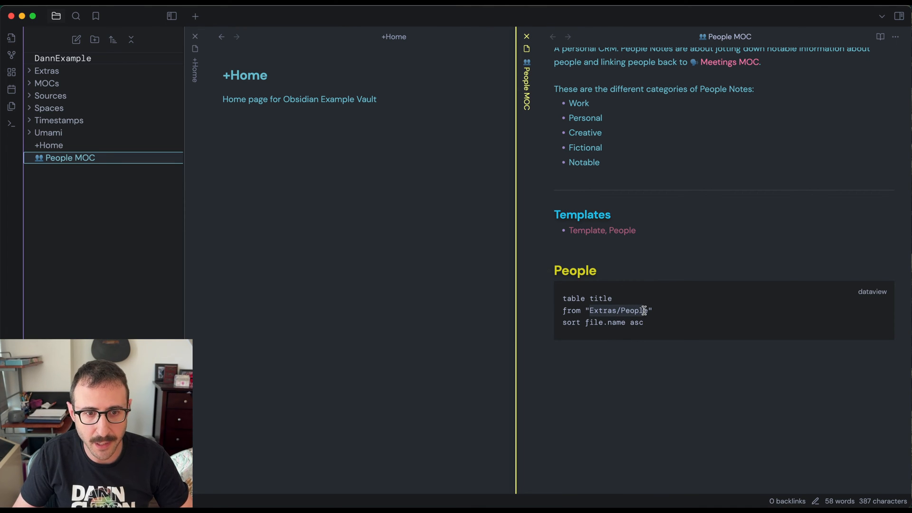
left_click(647, 310)
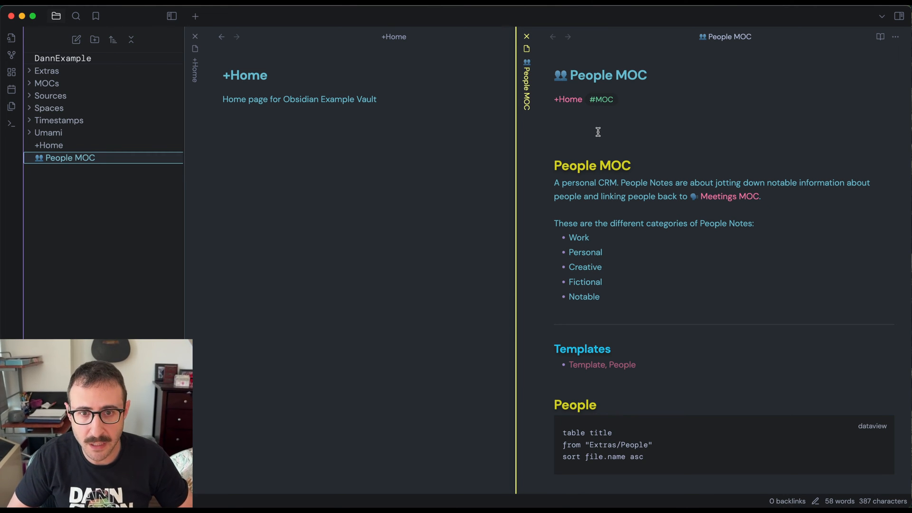
mouse_move(598, 137)
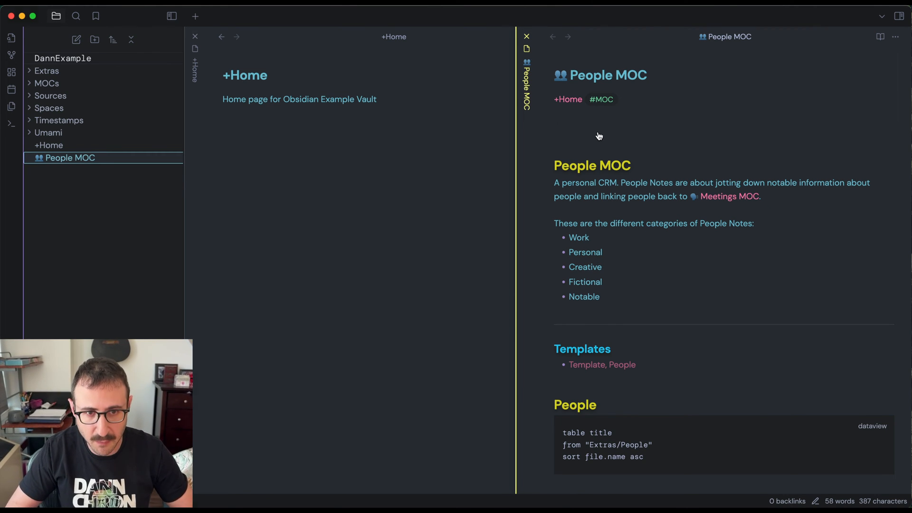
- Move the People MOC note into the MOCs folder with 'Move current file to another folder'
key("Cmd+P")
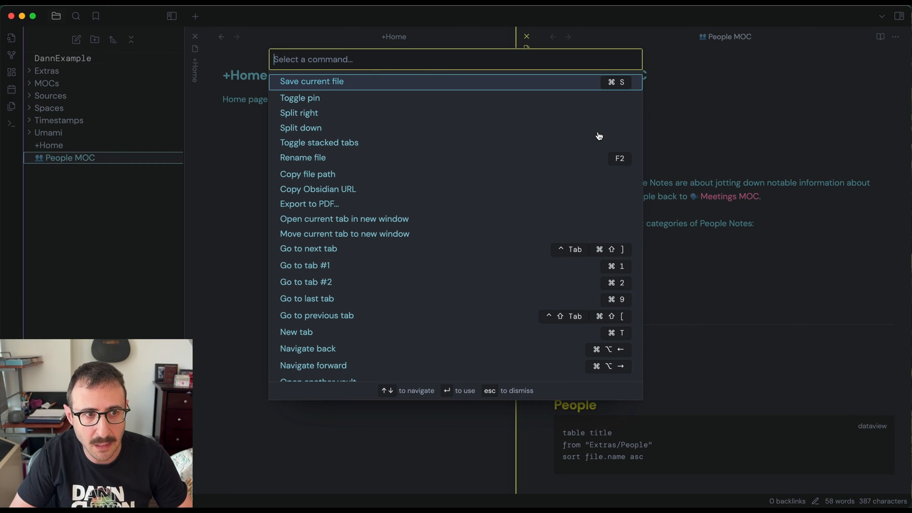
type("move")
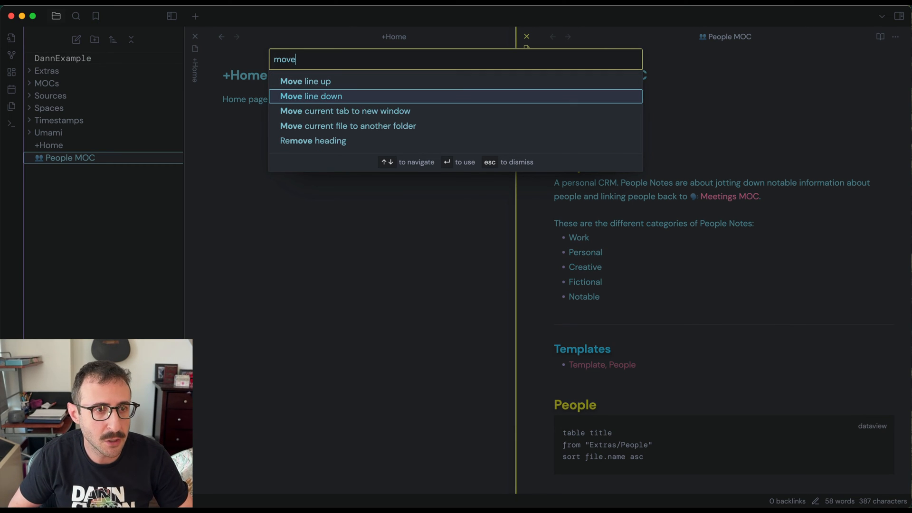
key("Down")
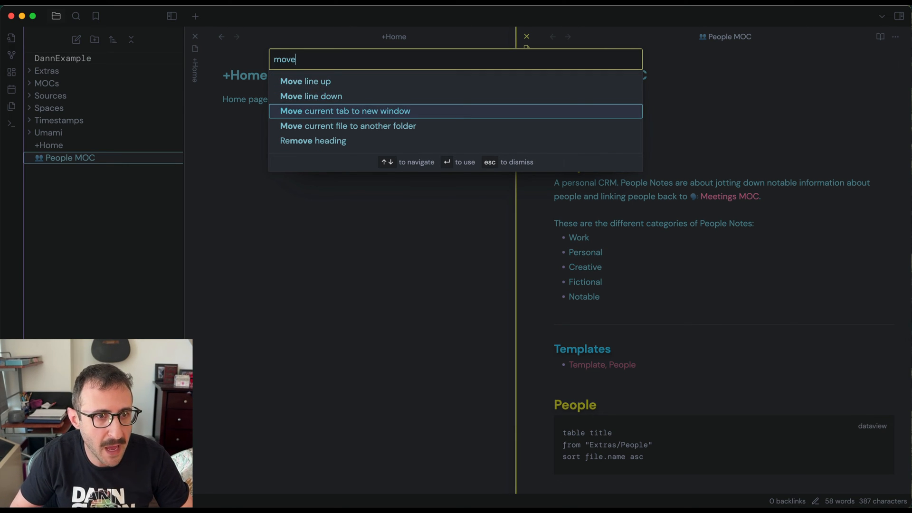
left_click(347, 126)
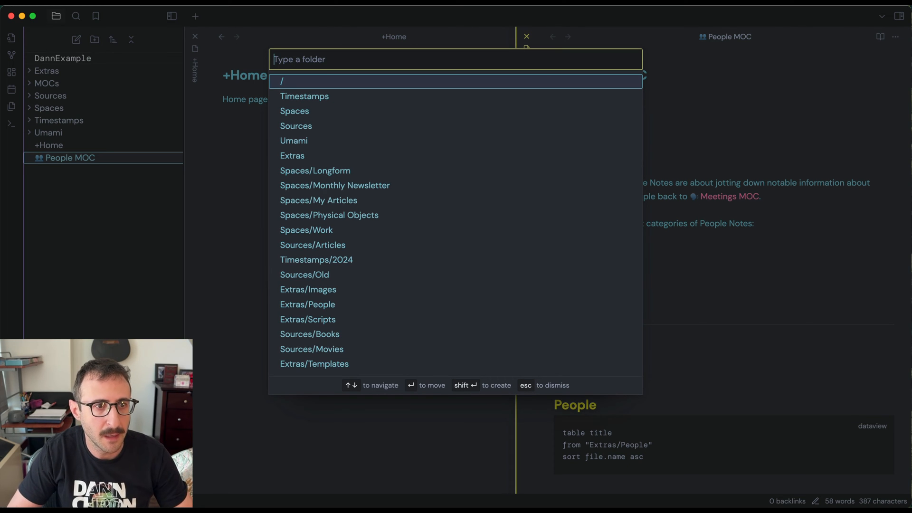
type("mo")
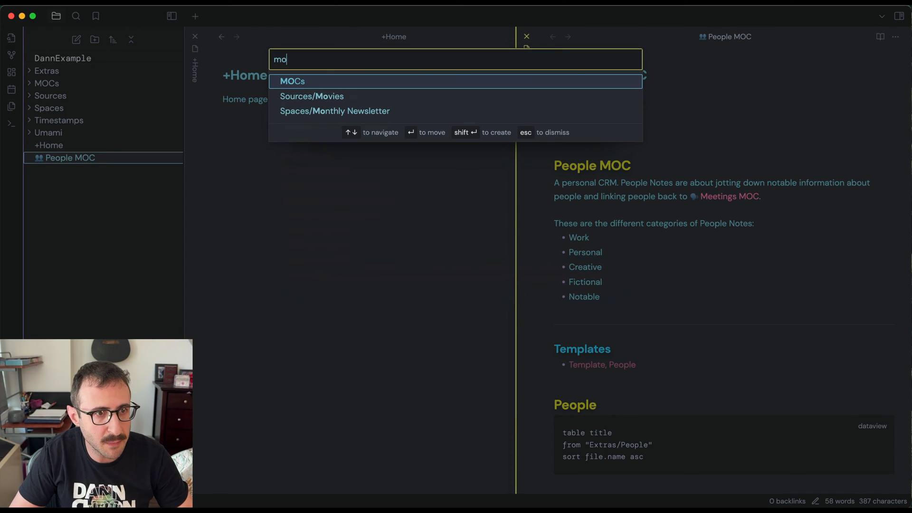
type("c")
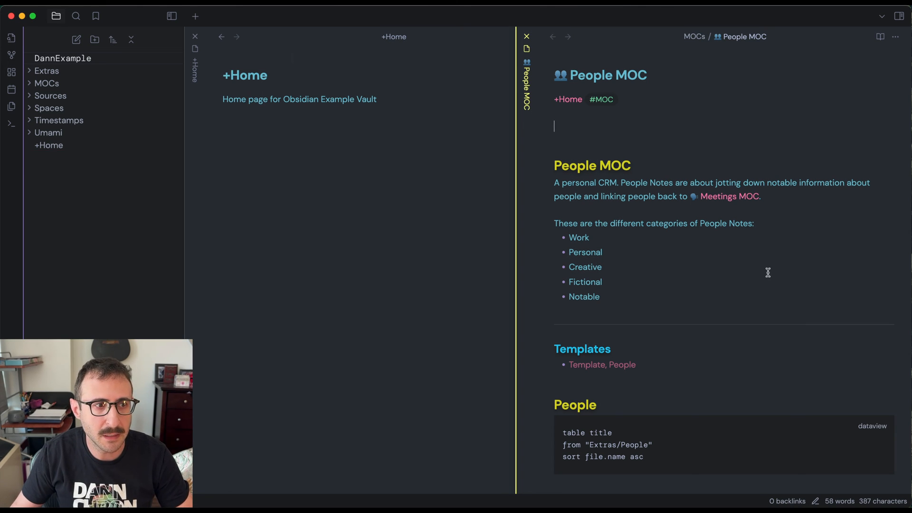
left_click(47, 83)
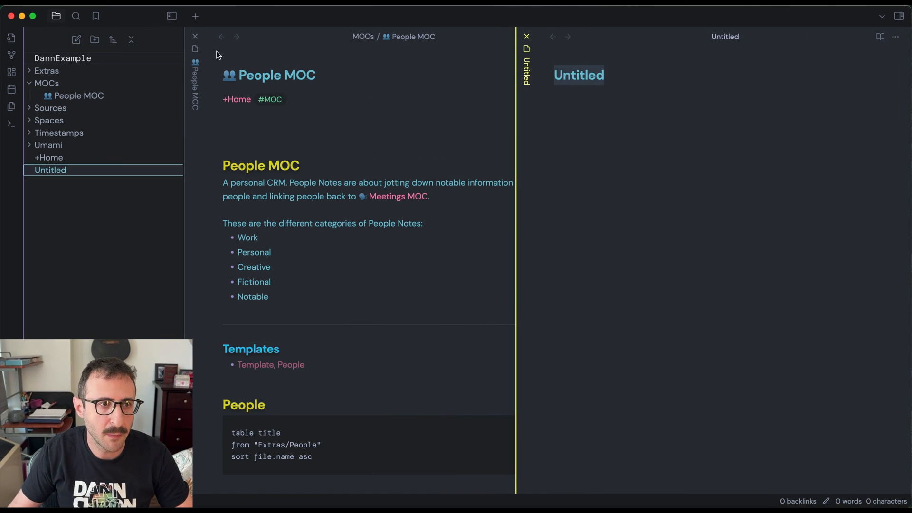
- Close the People MOC pane and rename the blank note 'Template, People'
left_click(195, 35)
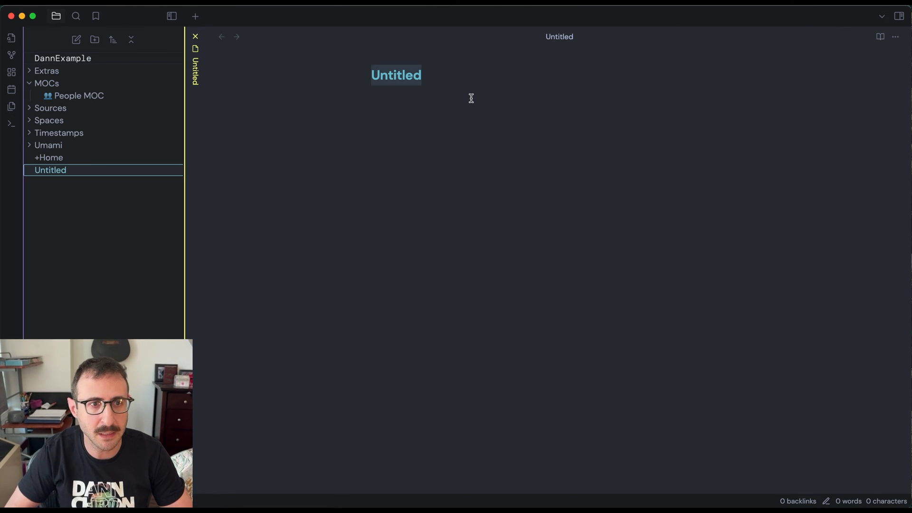
type("Template, People")
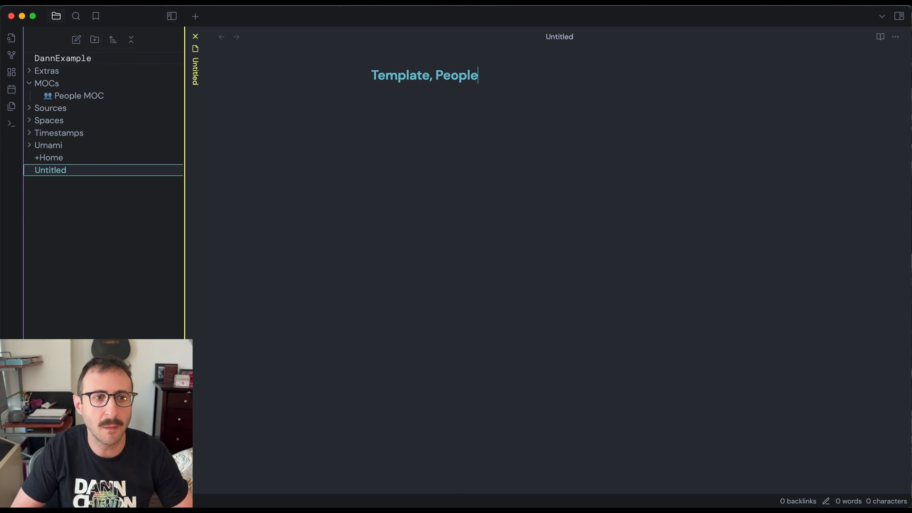
mouse_move(396, 75)
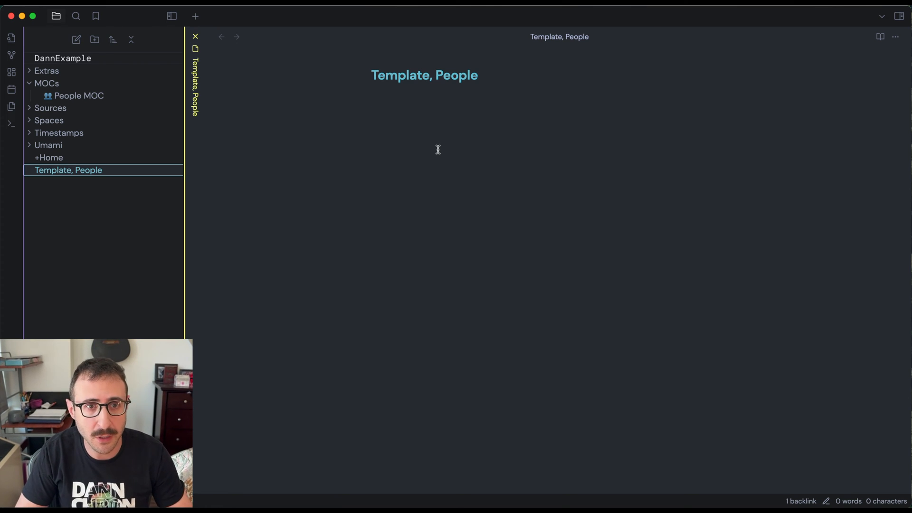
type("S")
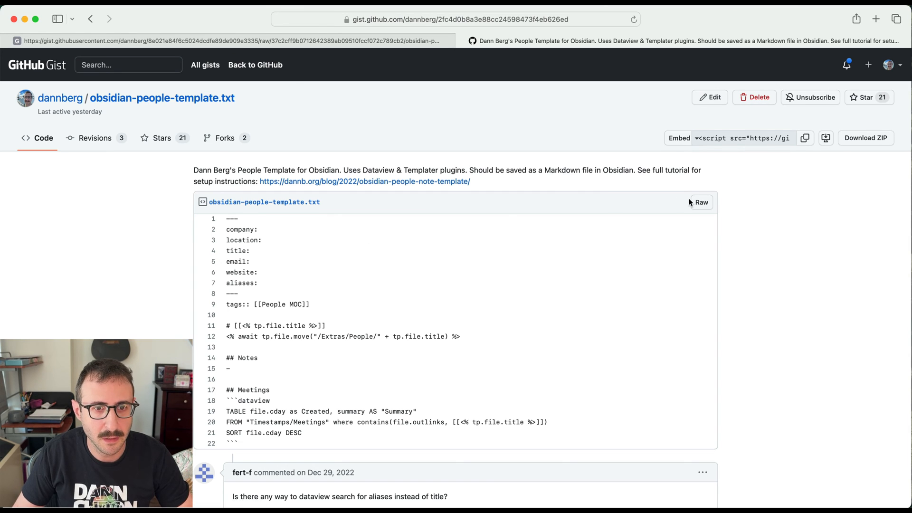
- Show the obsidian-people-template.txt gist as raw text
left_click(701, 202)
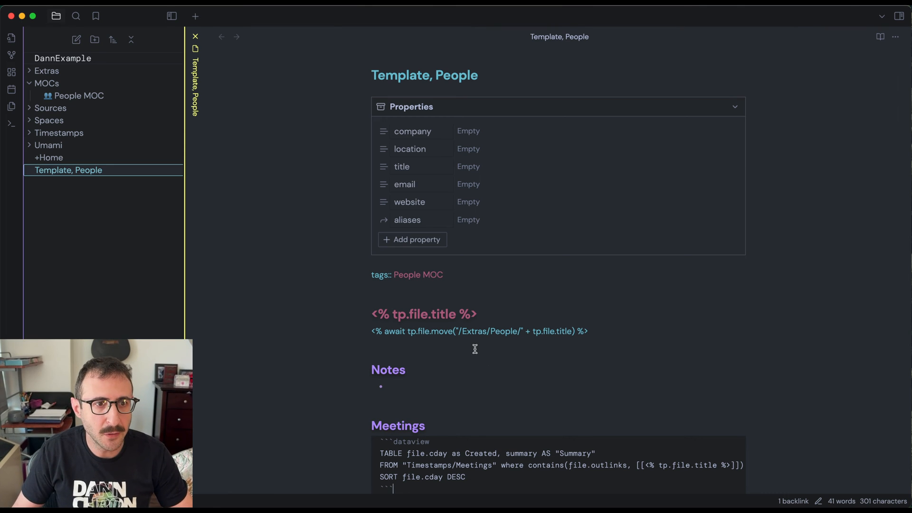
mouse_move(425, 209)
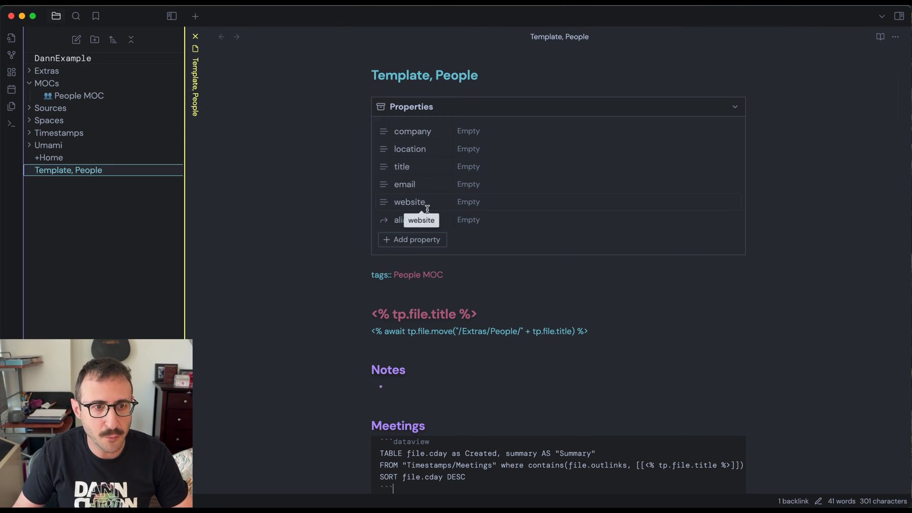
mouse_move(436, 163)
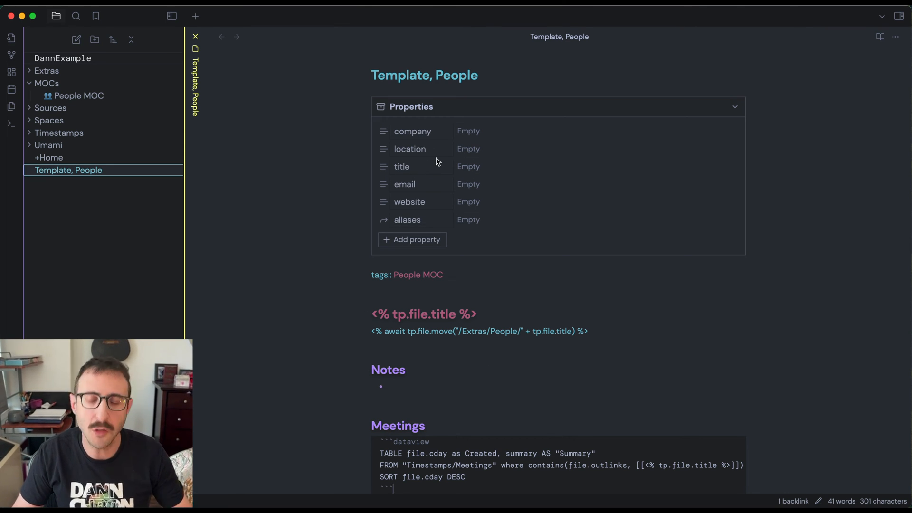
mouse_move(456, 159)
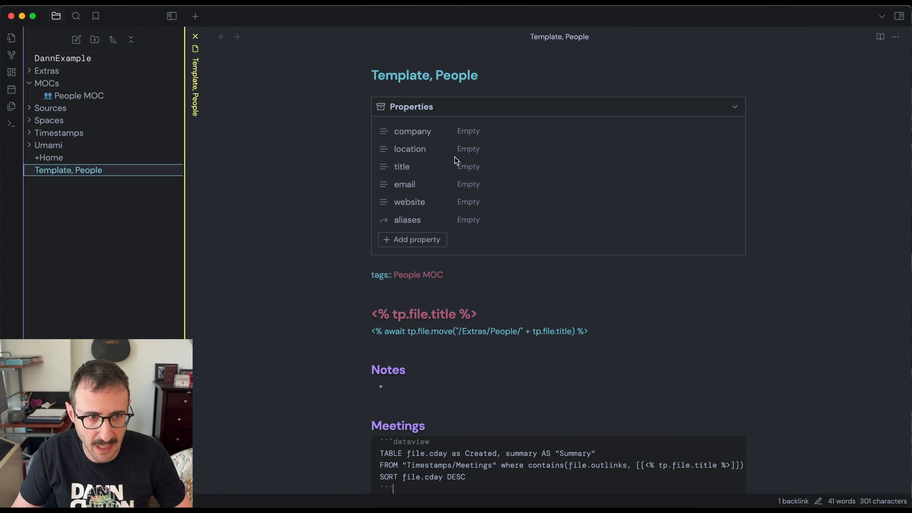
mouse_move(462, 253)
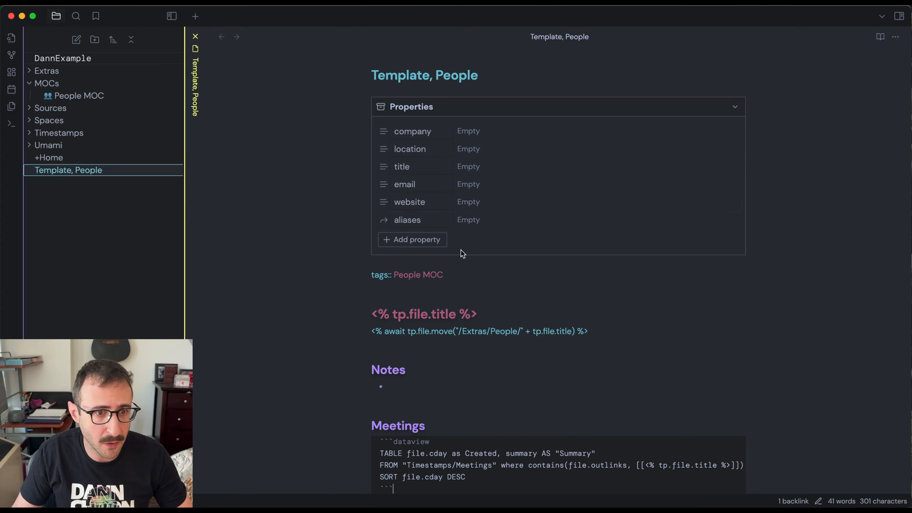
- Switch the Template, People note to source mode and back to the formatted view
left_click(896, 37)
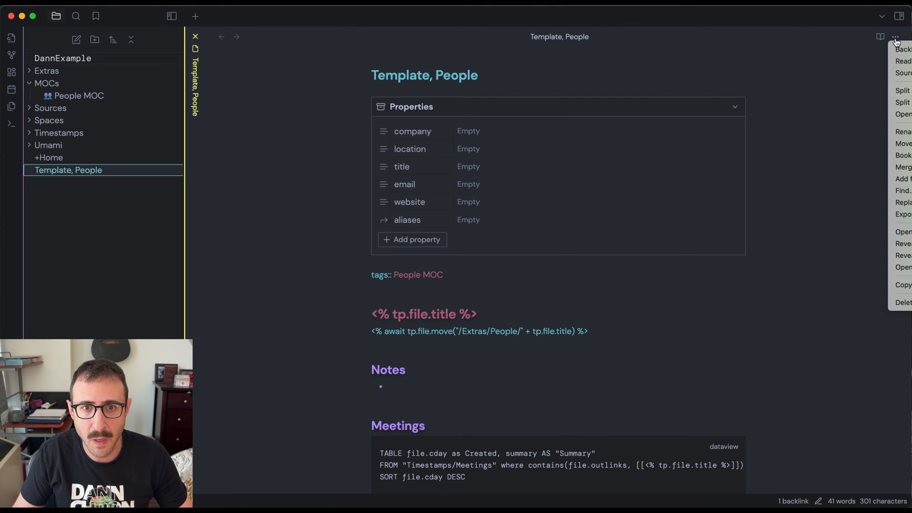
mouse_move(899, 74)
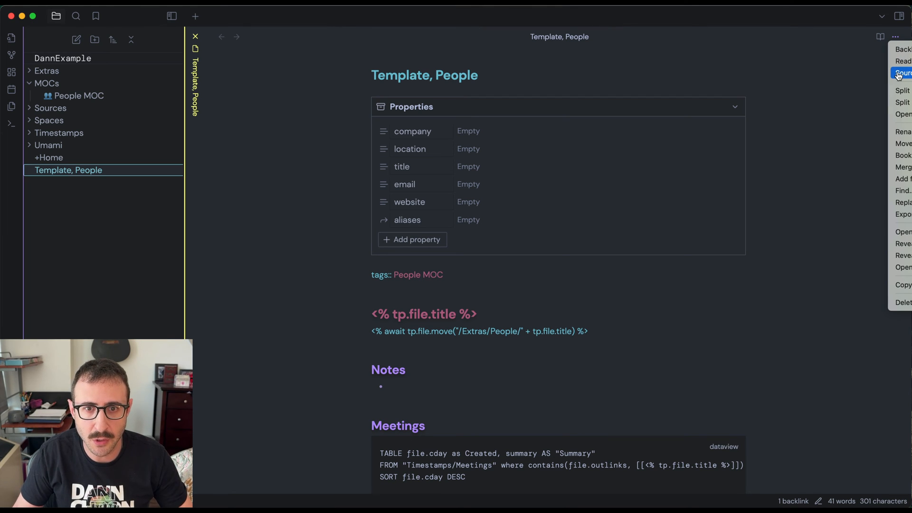
left_click(901, 72)
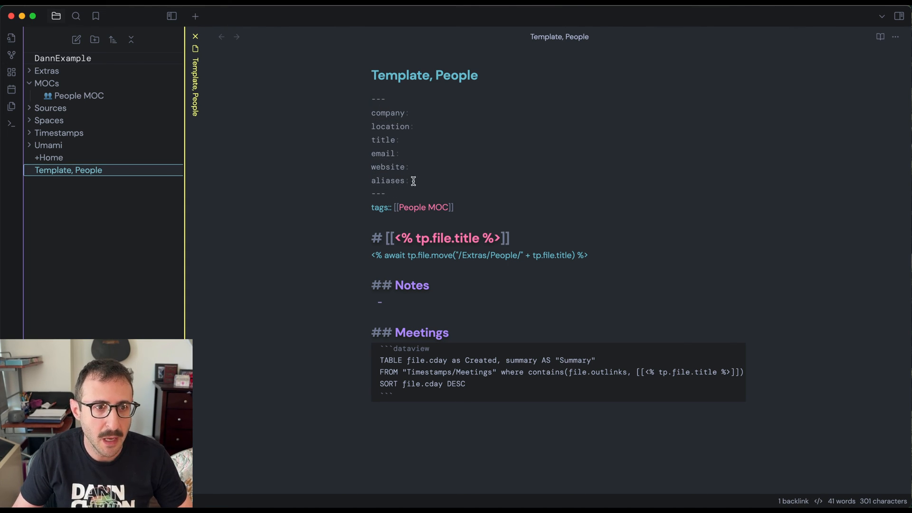
mouse_move(417, 138)
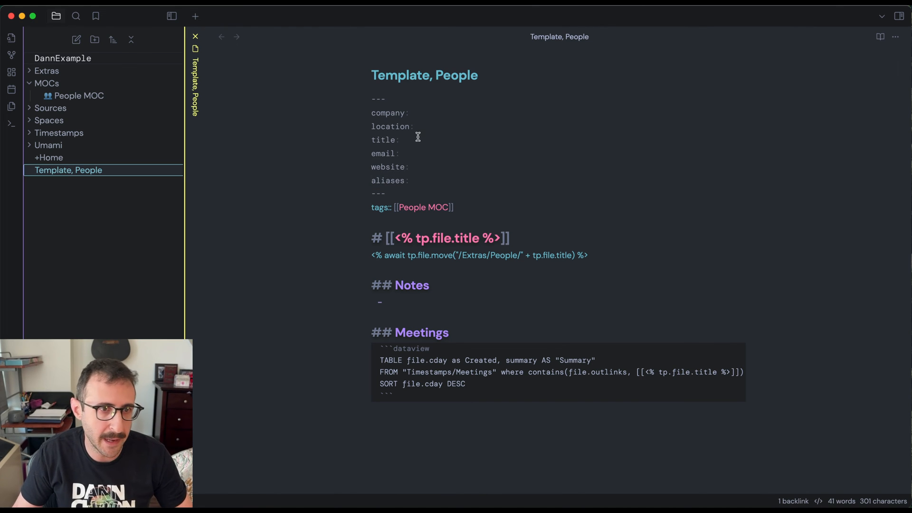
mouse_move(429, 148)
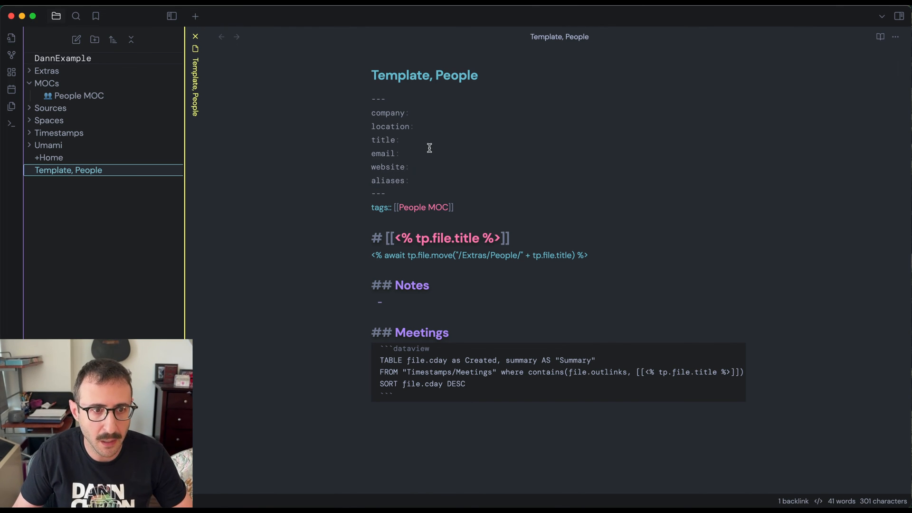
mouse_move(892, 82)
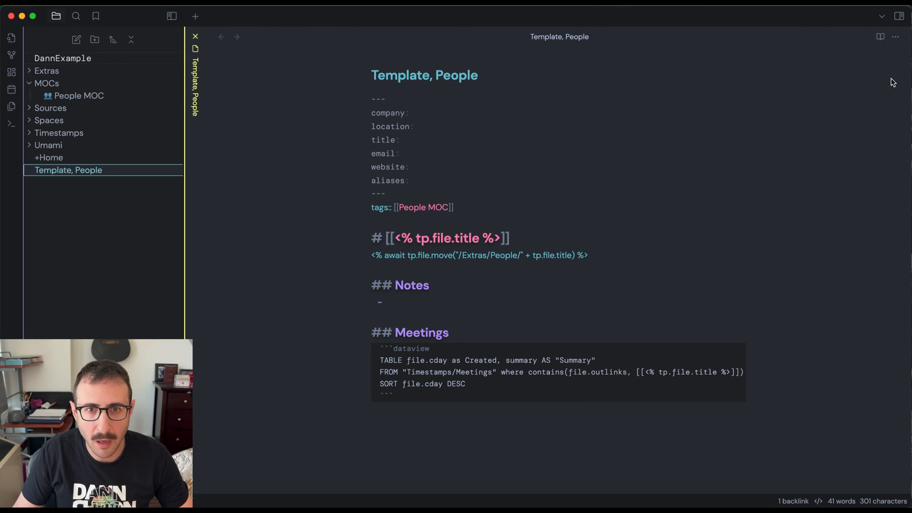
left_click(894, 37)
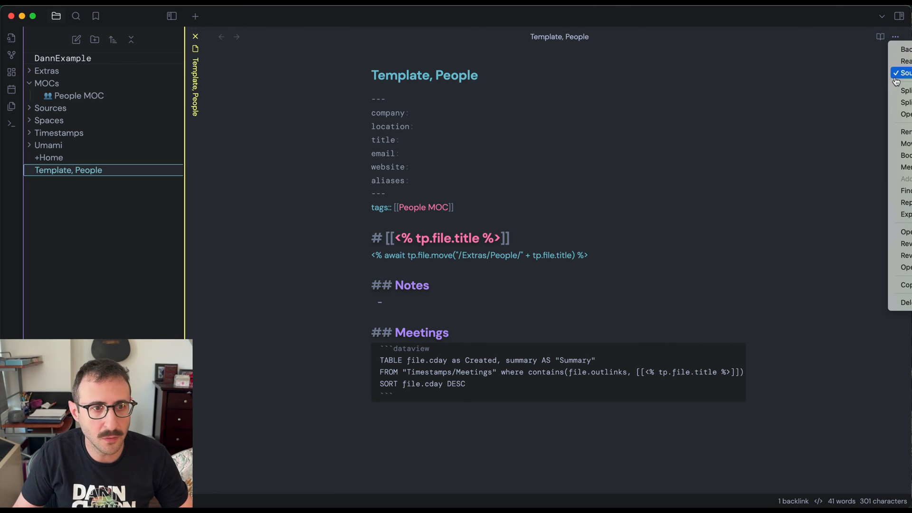
left_click(904, 71)
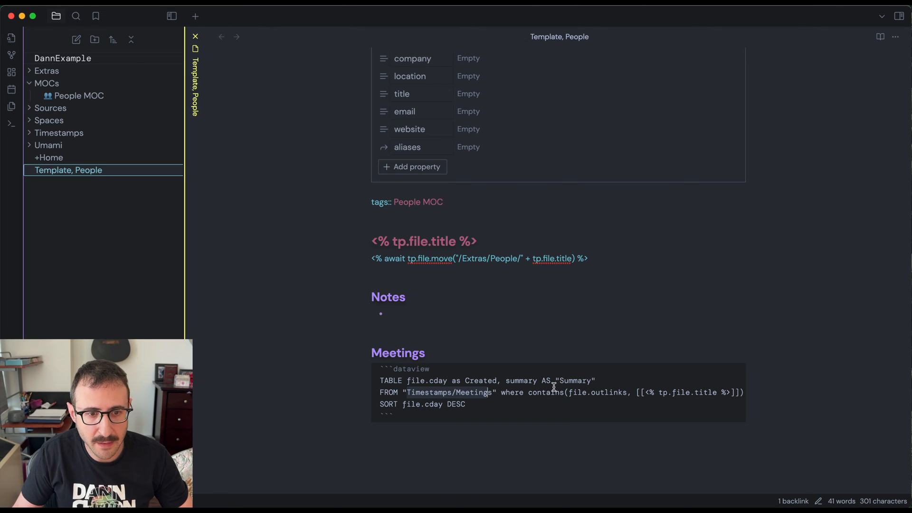
mouse_move(640, 392)
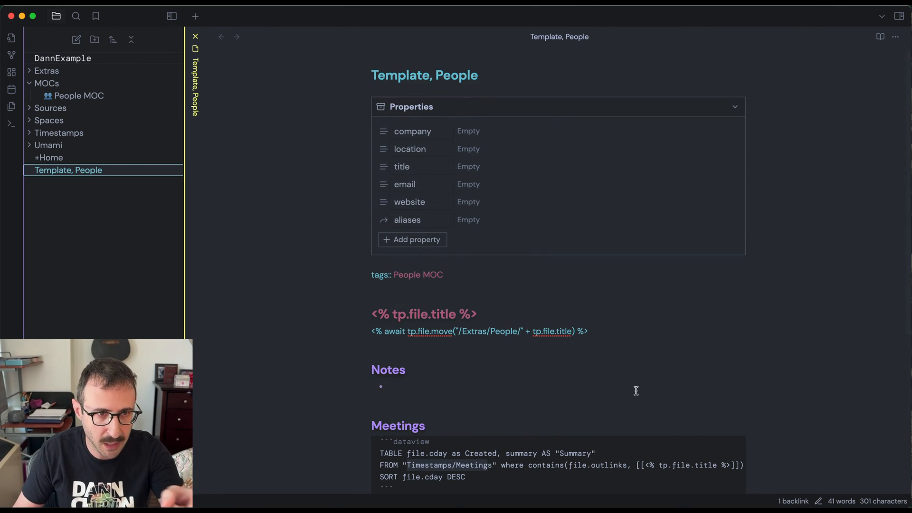
scroll("down", 3)
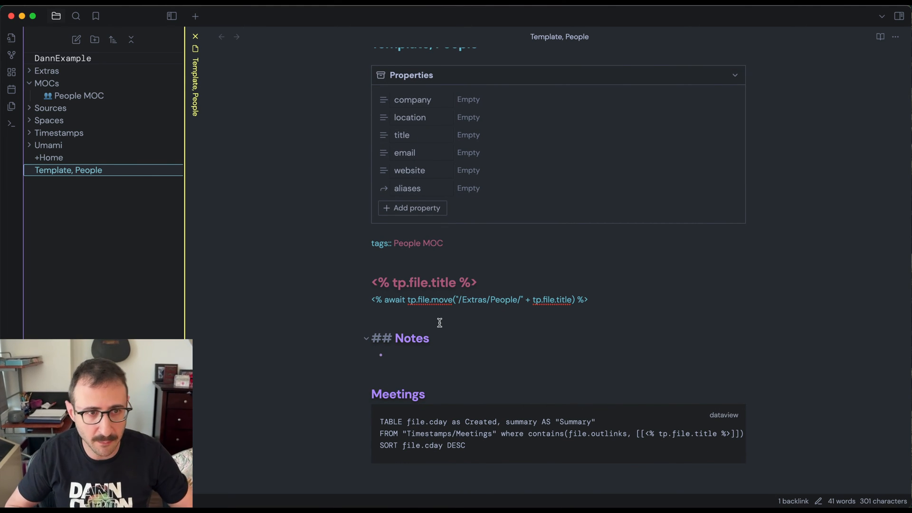
- Move Template, People into Extras/Templates and confirm it in the expanded file explorer
key("cmd+p")
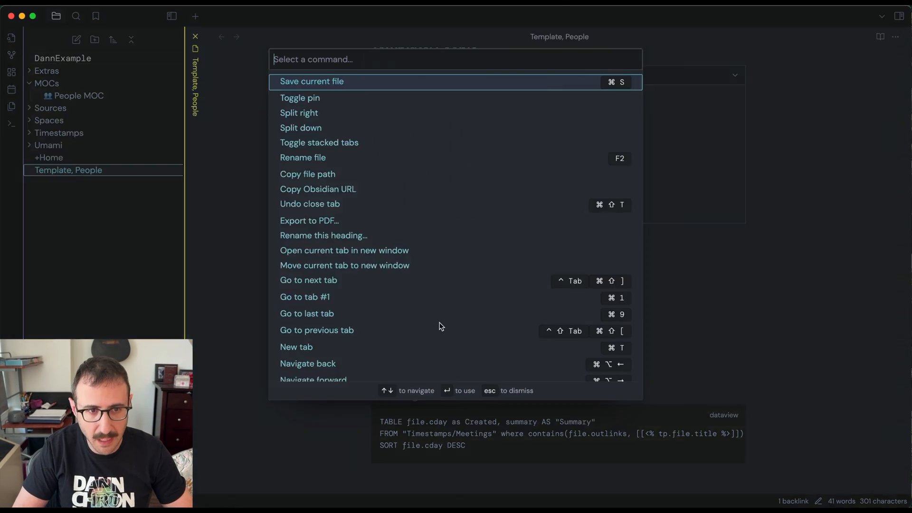
type("move")
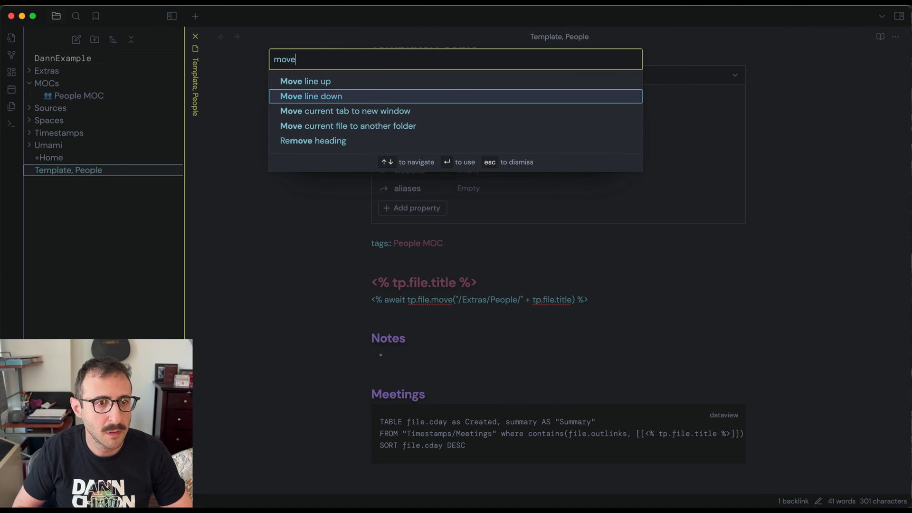
left_click(347, 126)
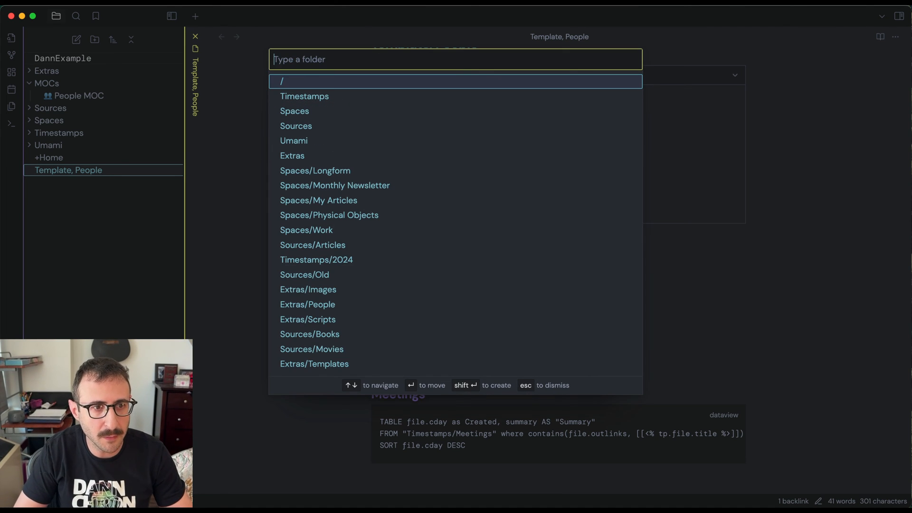
type("templ")
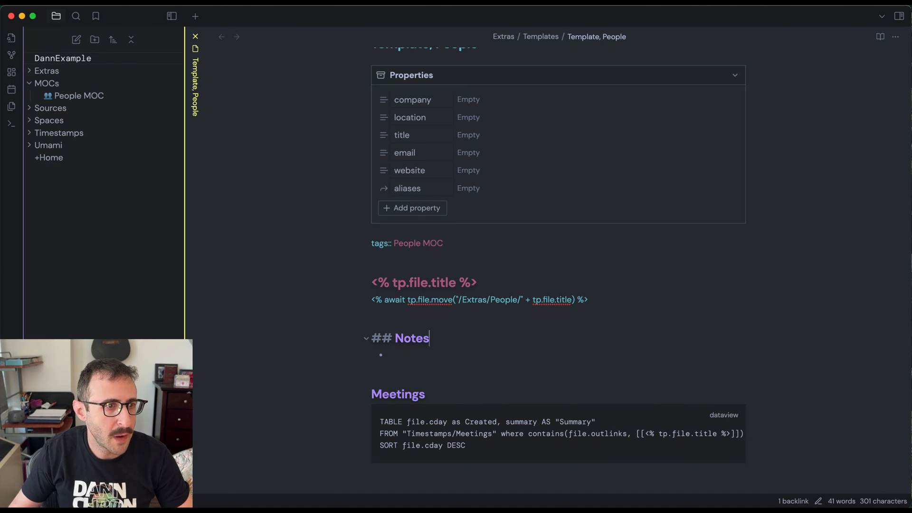
left_click(32, 71)
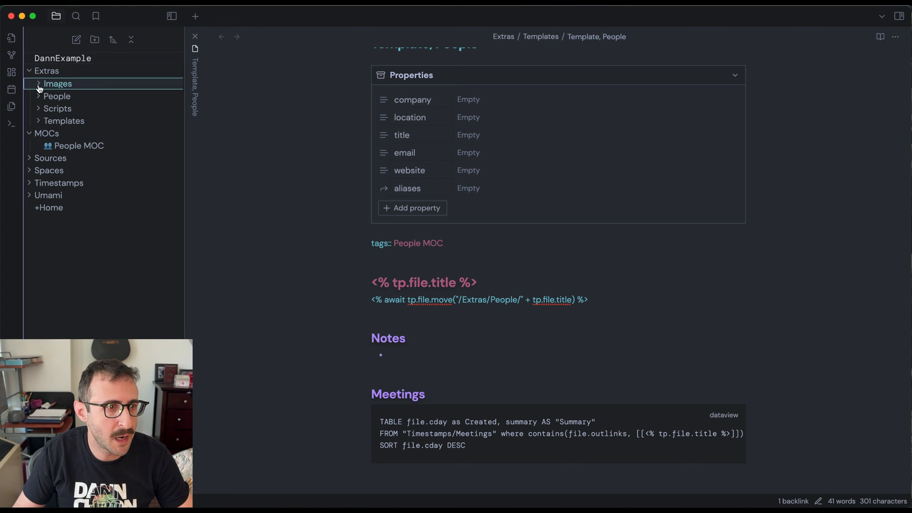
left_click(64, 121)
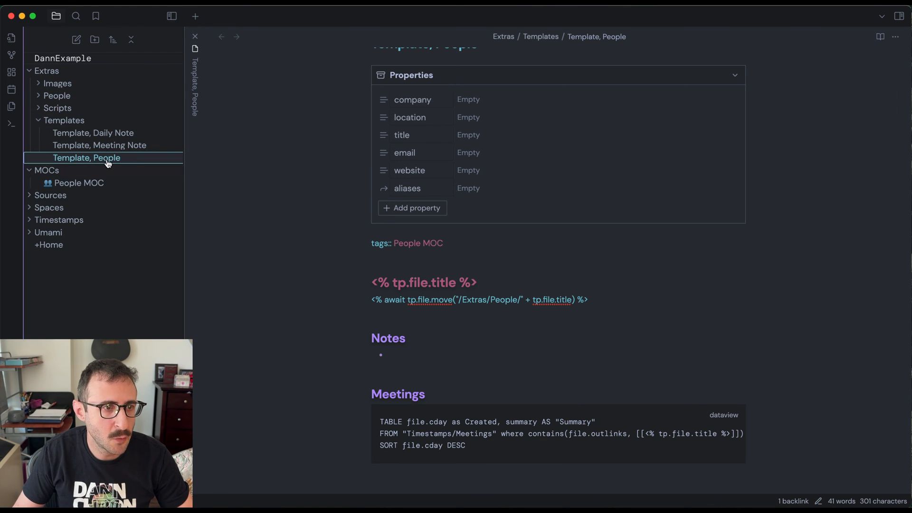
mouse_move(115, 138)
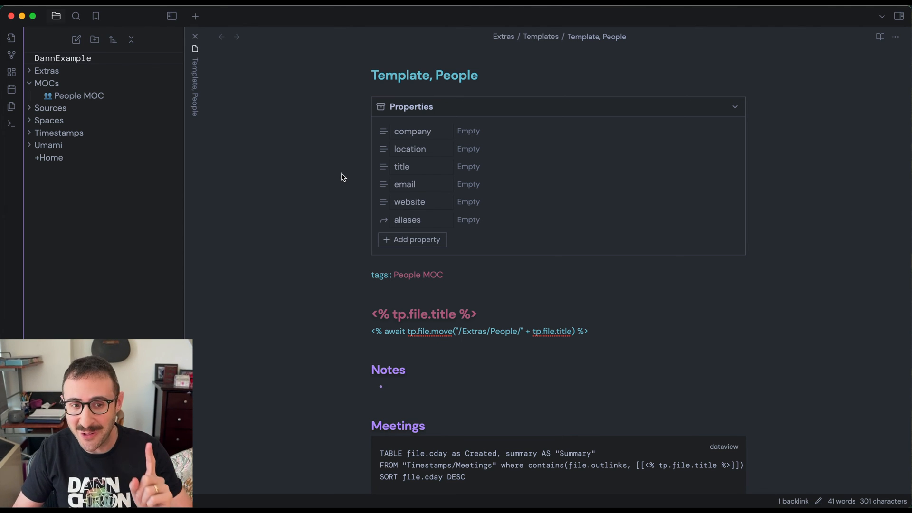
mouse_move(348, 174)
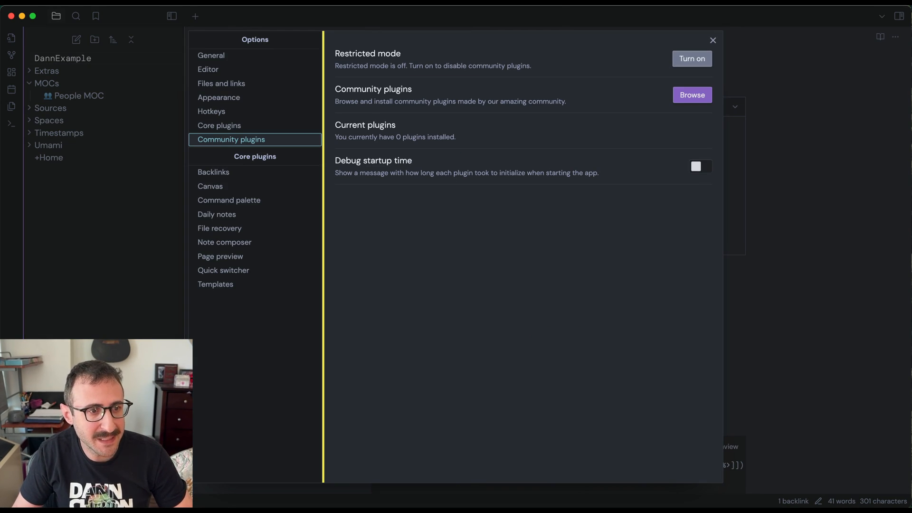
mouse_move(219, 57)
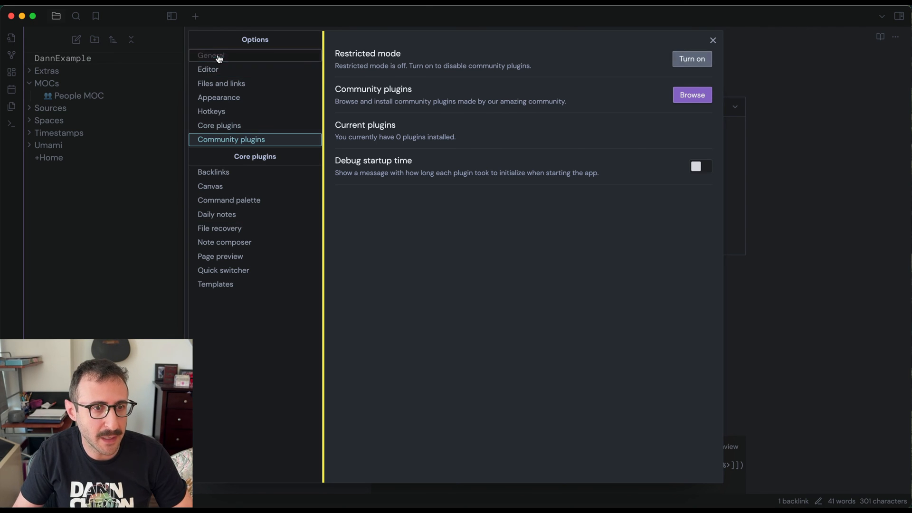
mouse_move(422, 137)
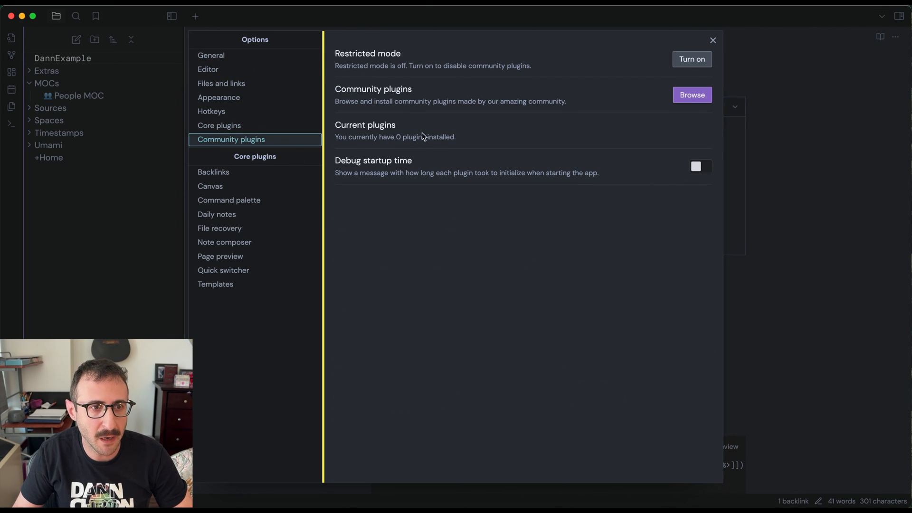
mouse_move(684, 72)
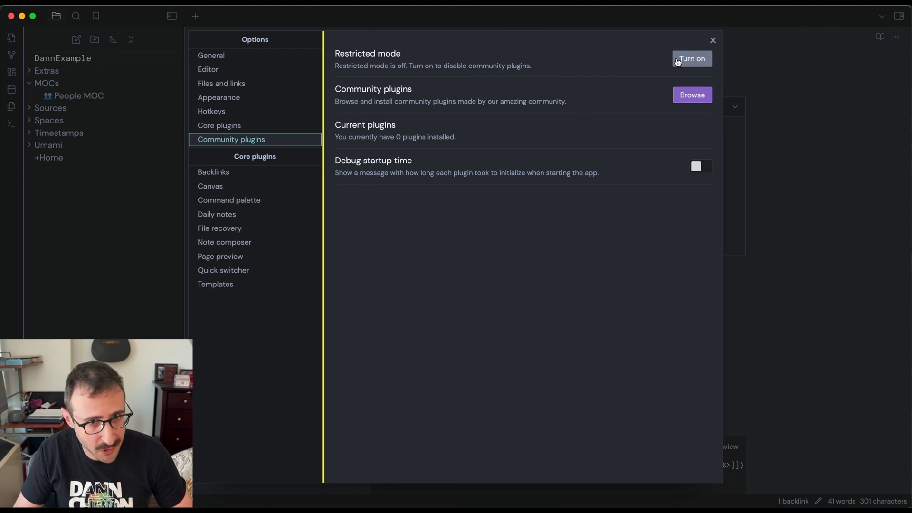
mouse_move(664, 104)
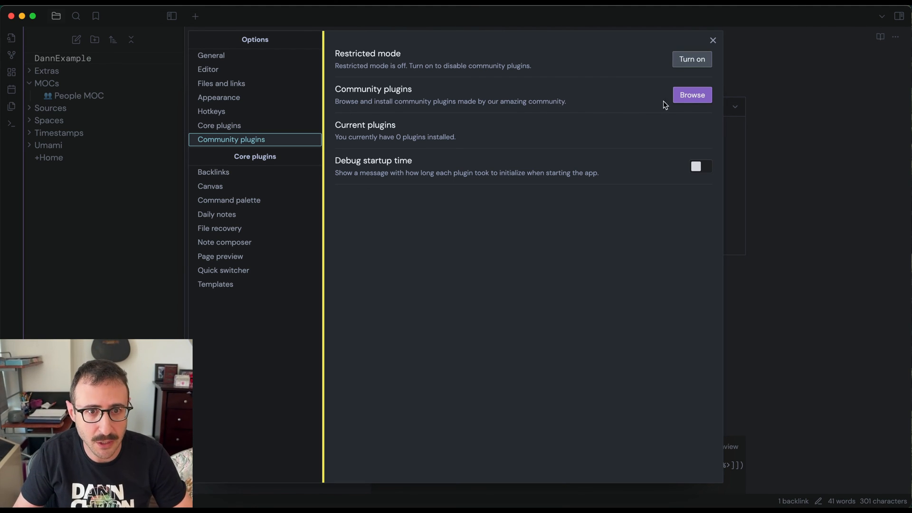
- Browse the community plugin catalog, then install and enable Dataview
left_click(692, 95)
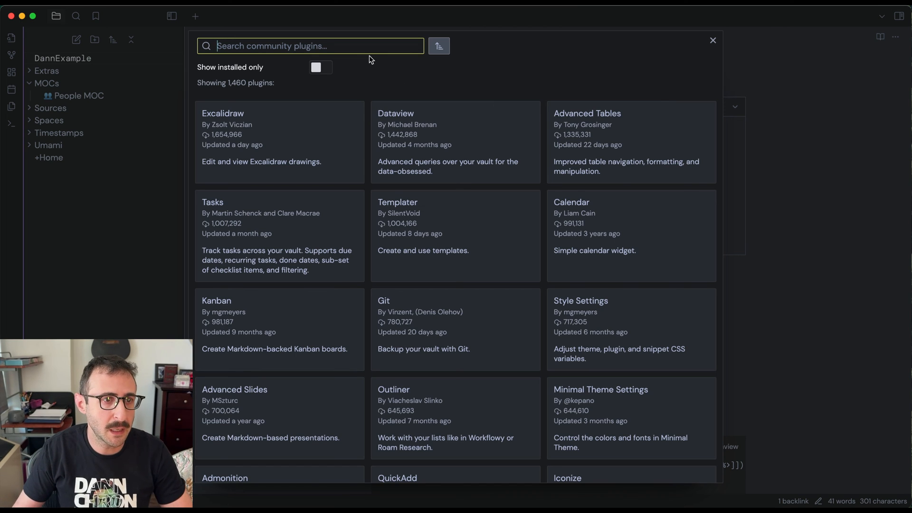
mouse_move(420, 127)
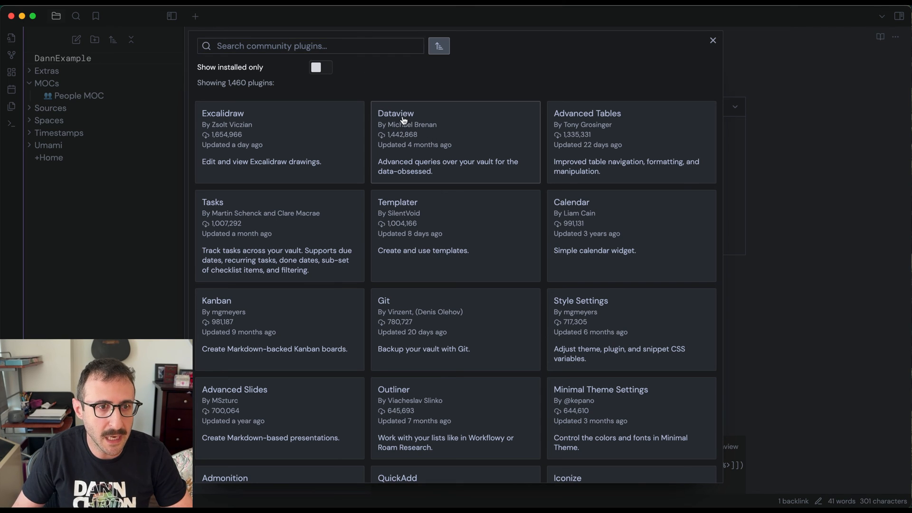
left_click(404, 119)
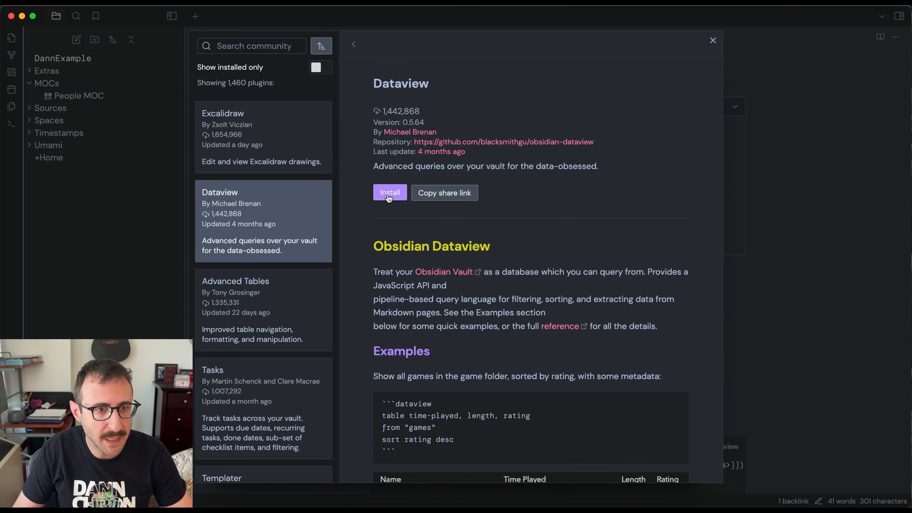
left_click(389, 193)
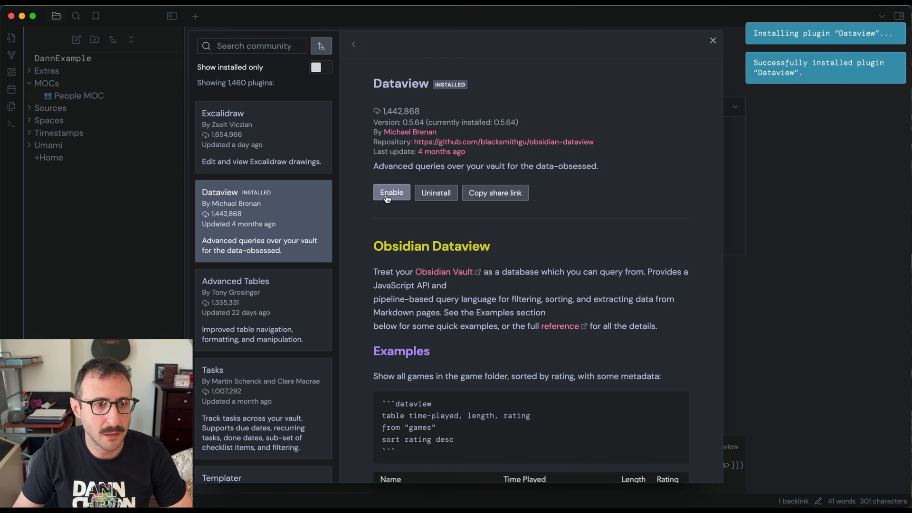
left_click(391, 192)
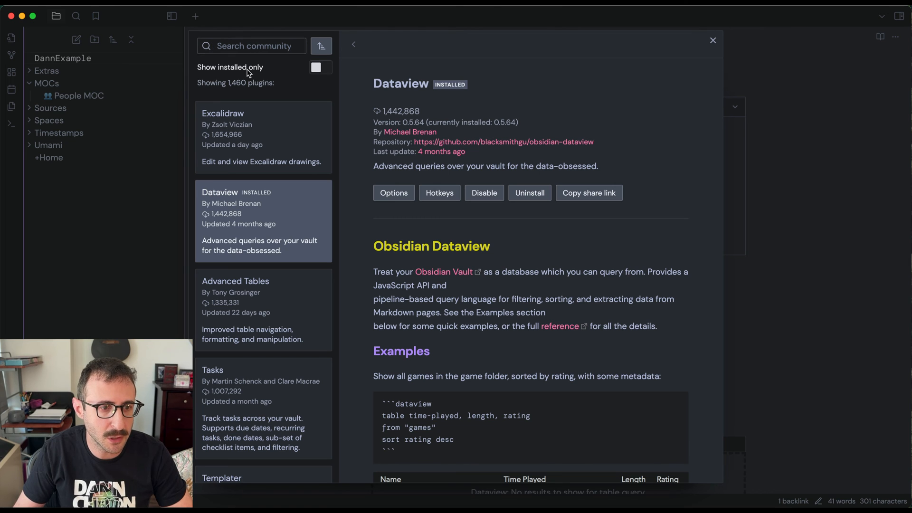
- Enable Templater, then find Meta Bind by searching and install and enable it
scroll("down", 3)
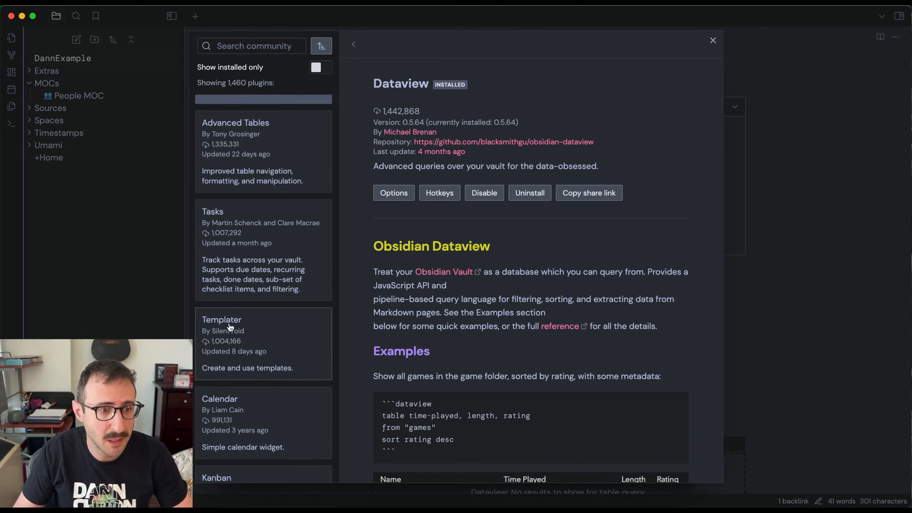
left_click(221, 319)
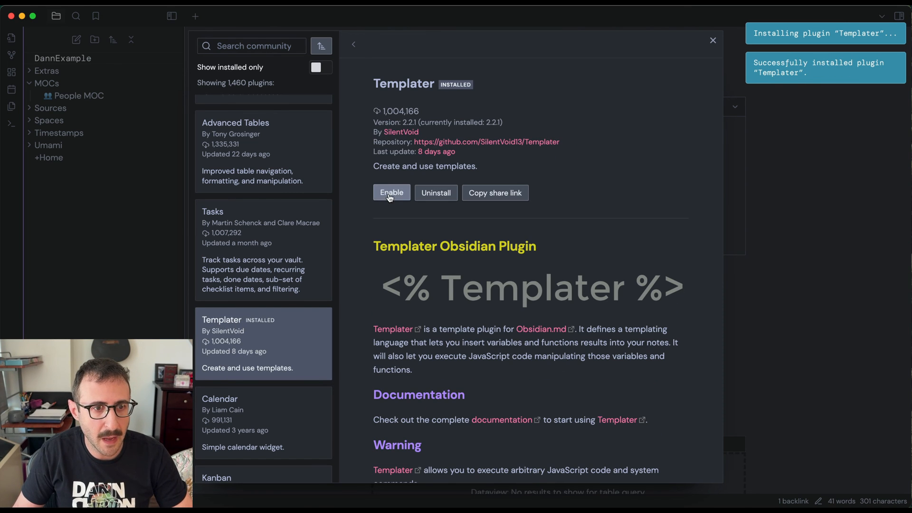
left_click(391, 193)
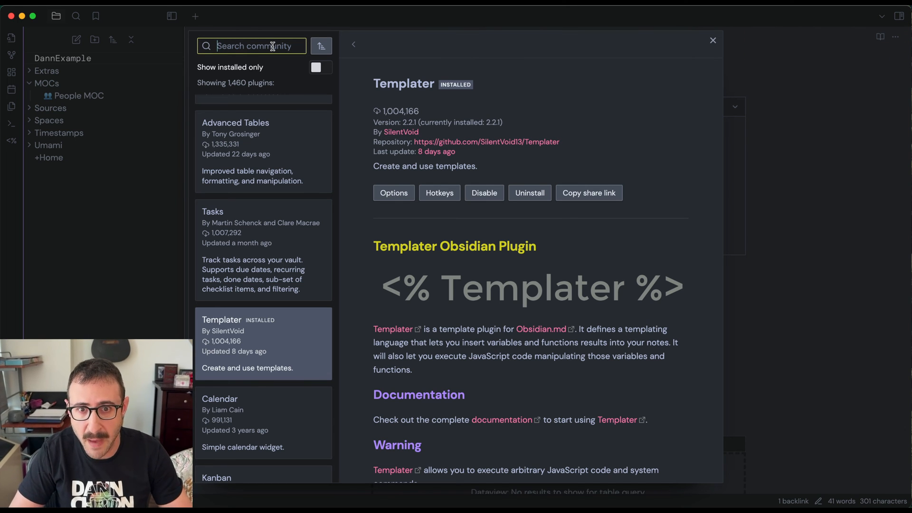
type("meta bind")
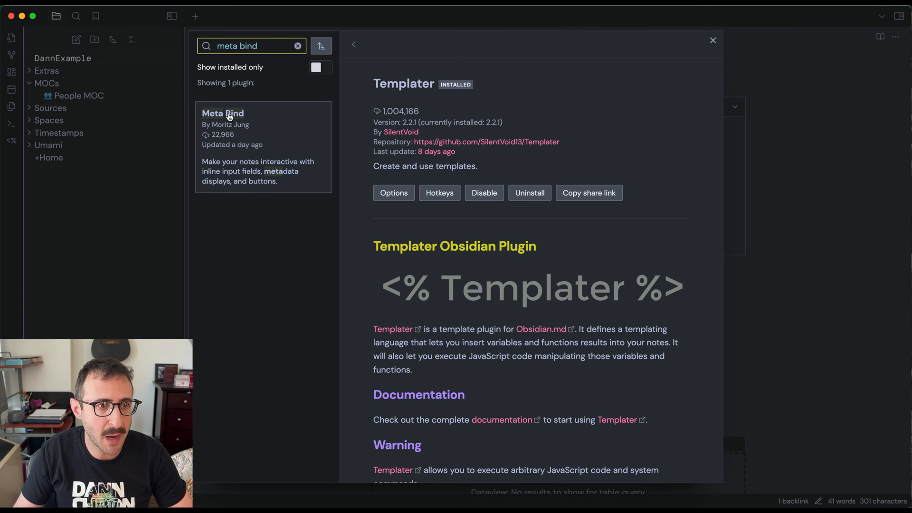
left_click(223, 113)
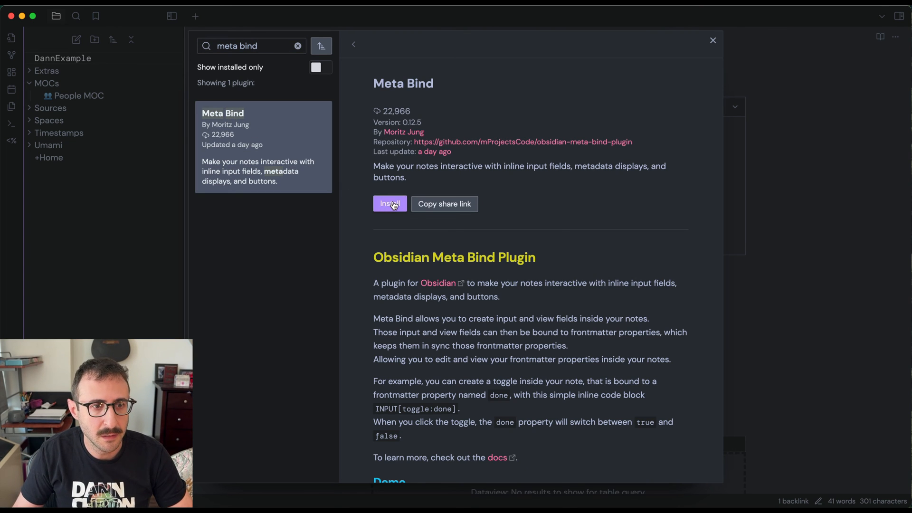
left_click(390, 204)
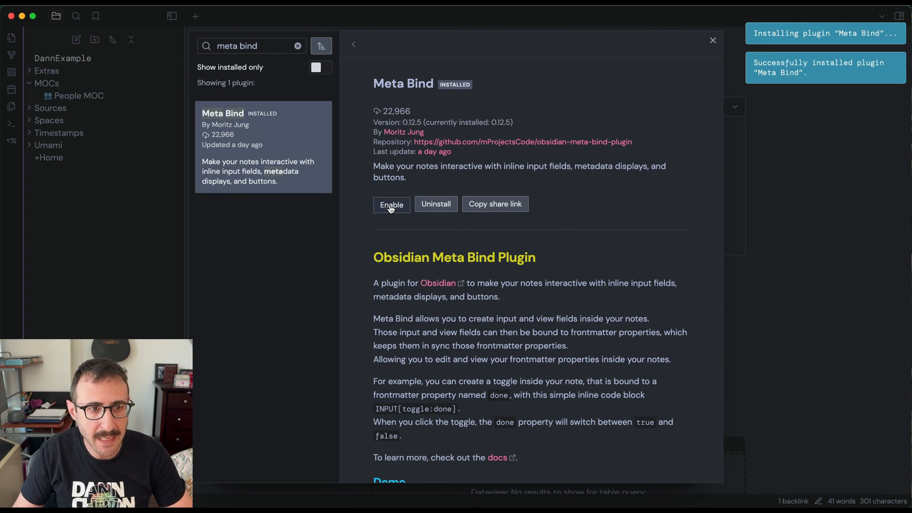
left_click(391, 204)
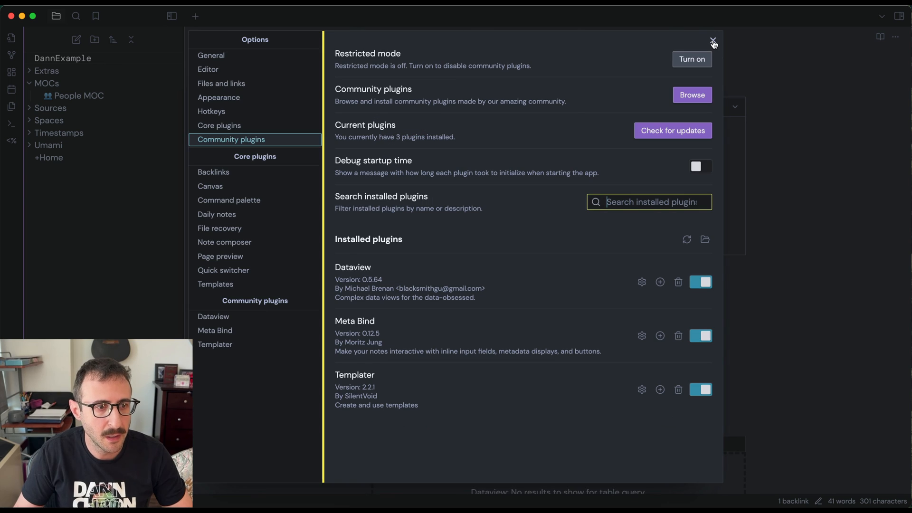
mouse_move(534, 286)
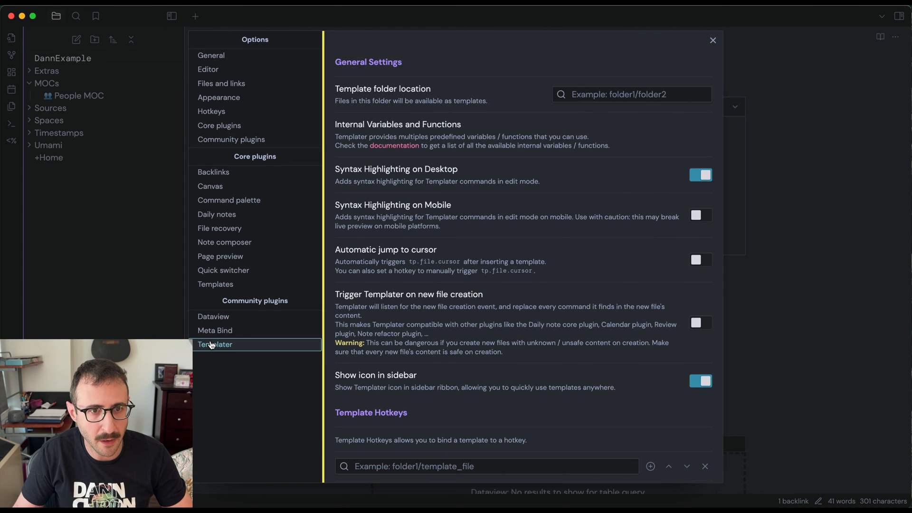
- Set Templater's template folder location to Extras/Templates and close Settings
left_click(631, 94)
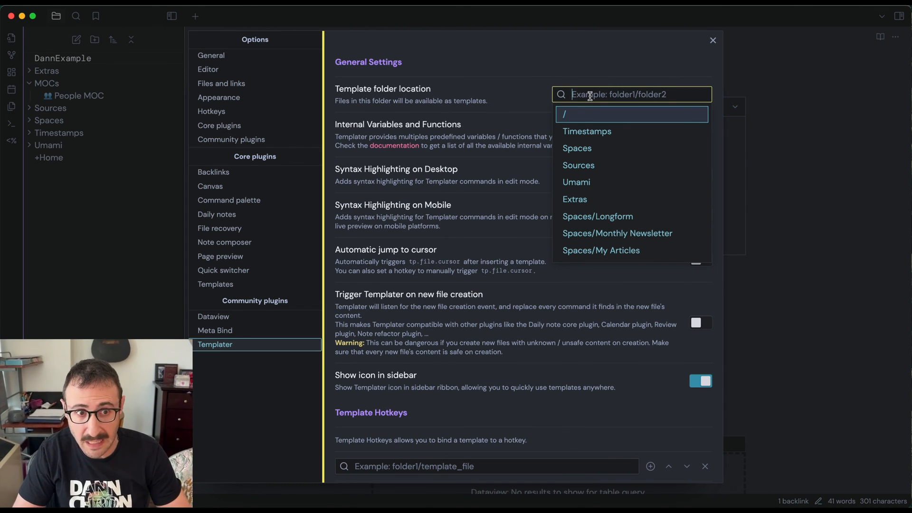
type("templa")
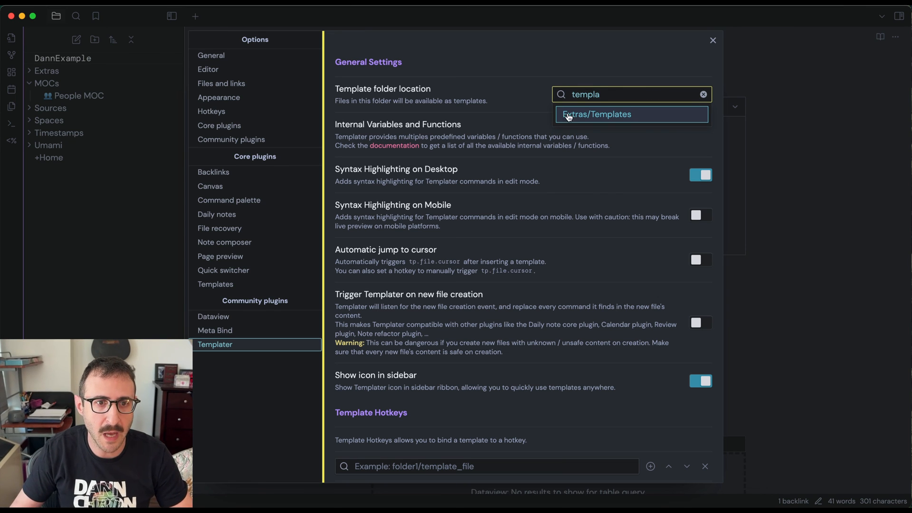
left_click(606, 114)
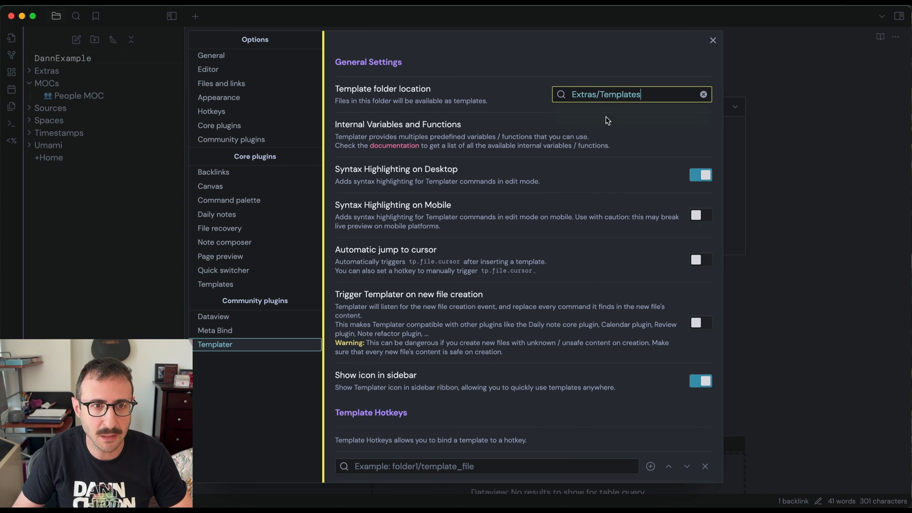
left_click(713, 40)
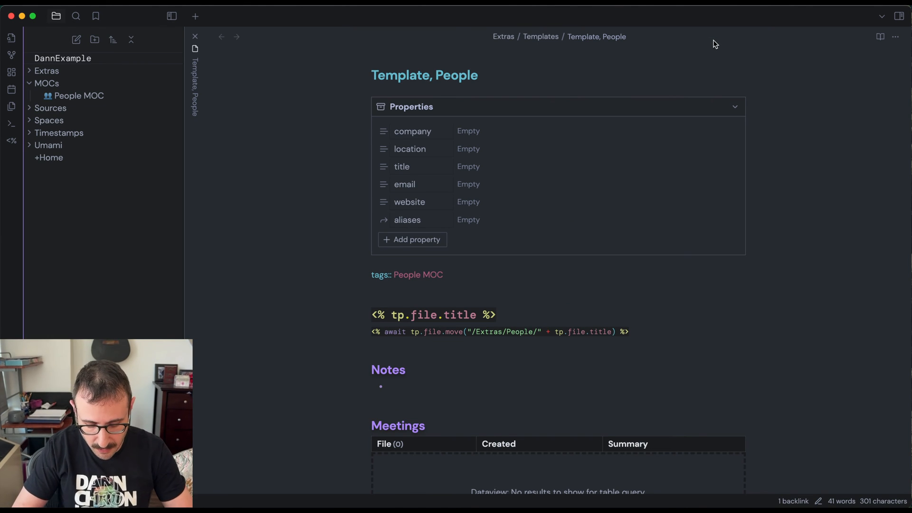
- Open the People MOC note through the note switcher
key("cmd+o")
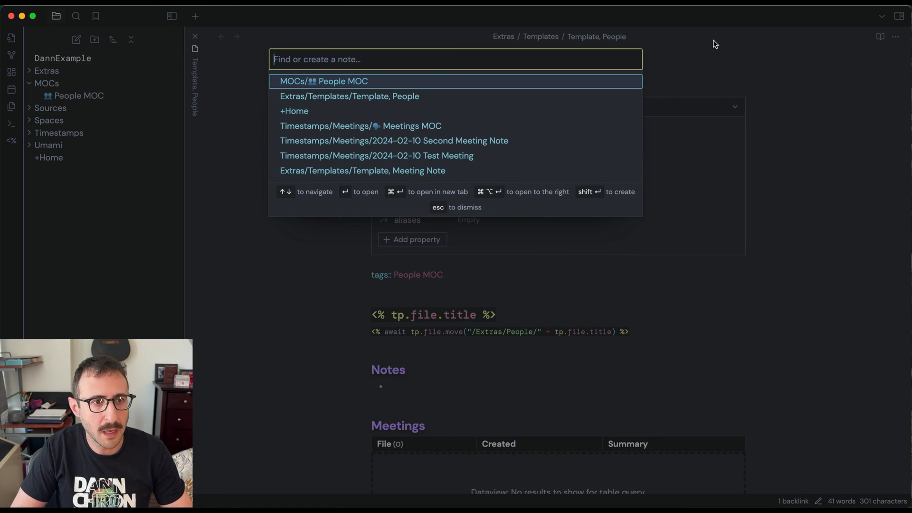
type("people moc")
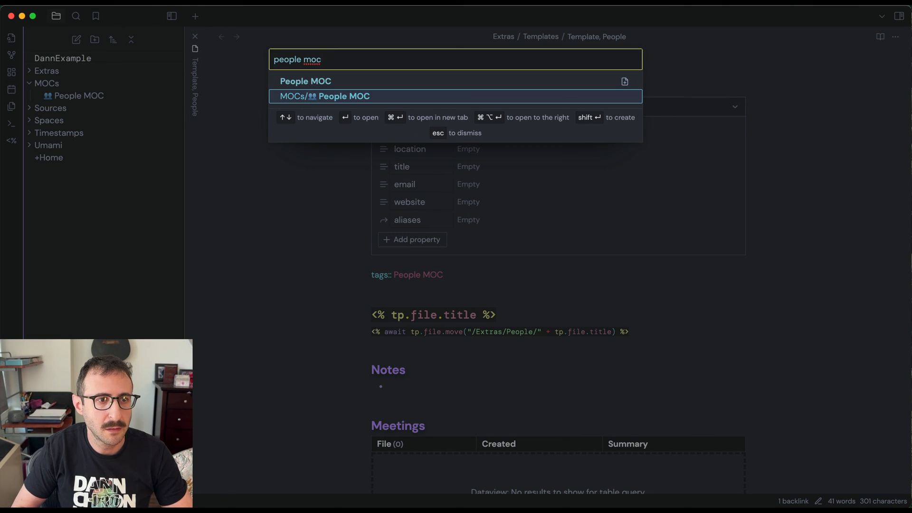
left_click(323, 96)
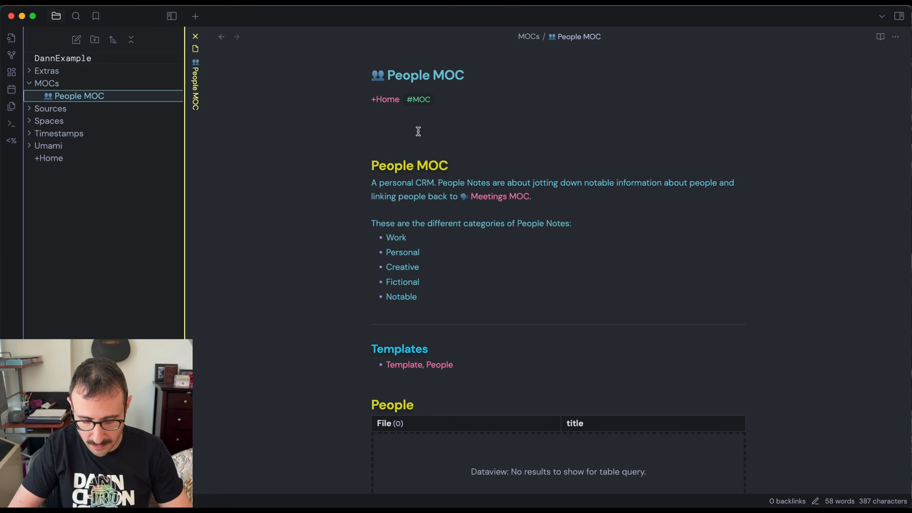
- Run Meta Bind's Open Button Builder command from the command palette
key("cmd+p")
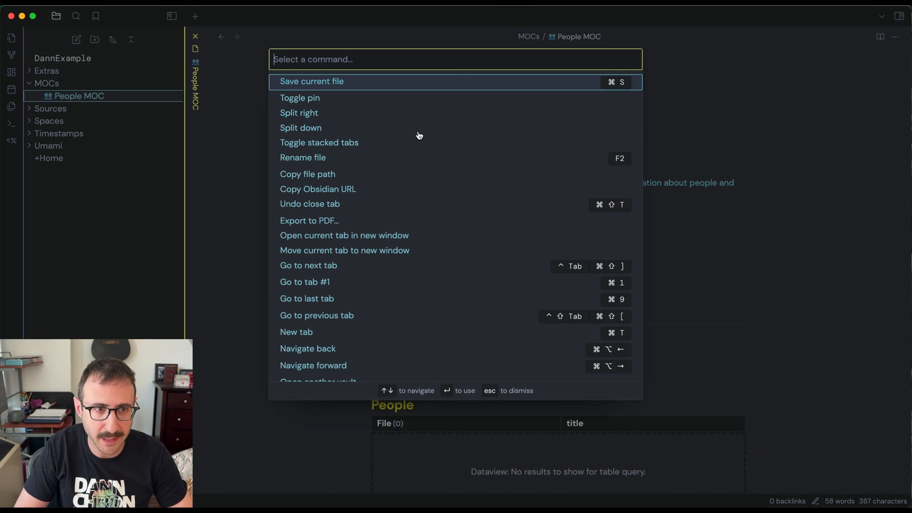
type("meta bind")
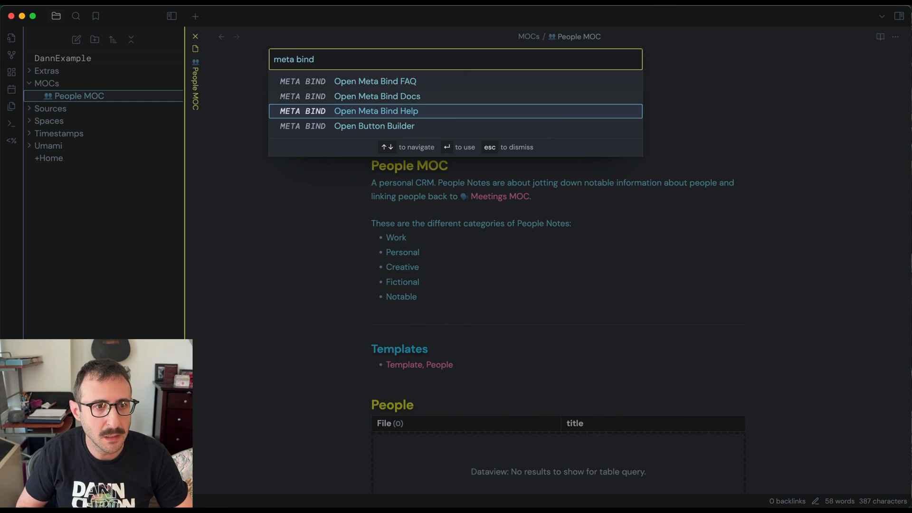
key("Down")
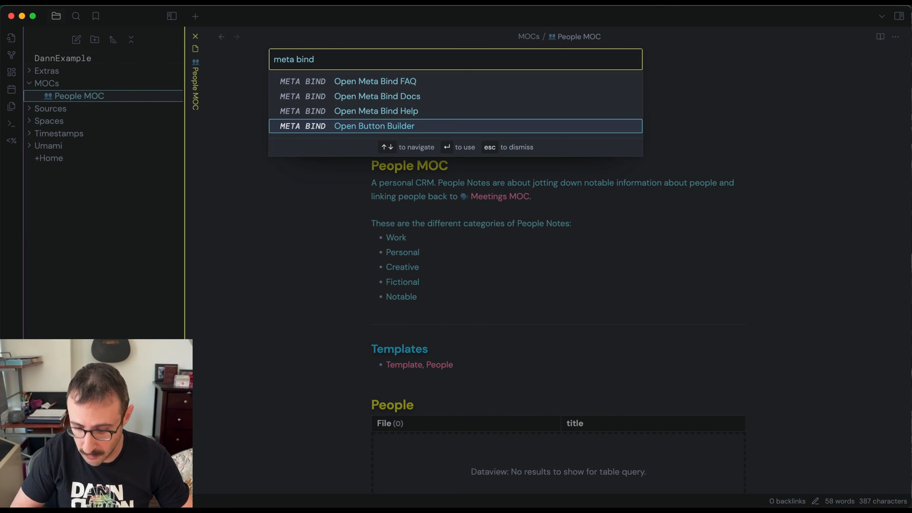
left_click(373, 126)
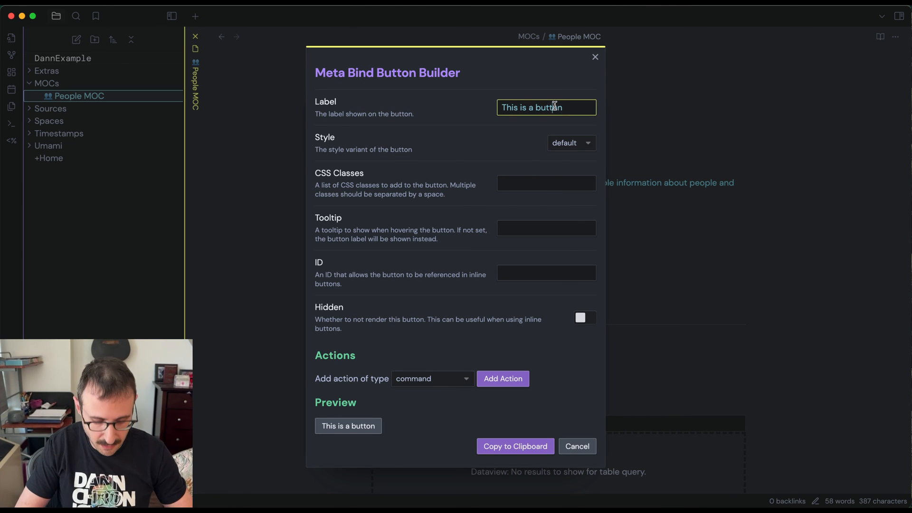
- Label the button 'New People Note' and add a templaterCreateNote action
type("New People Note")
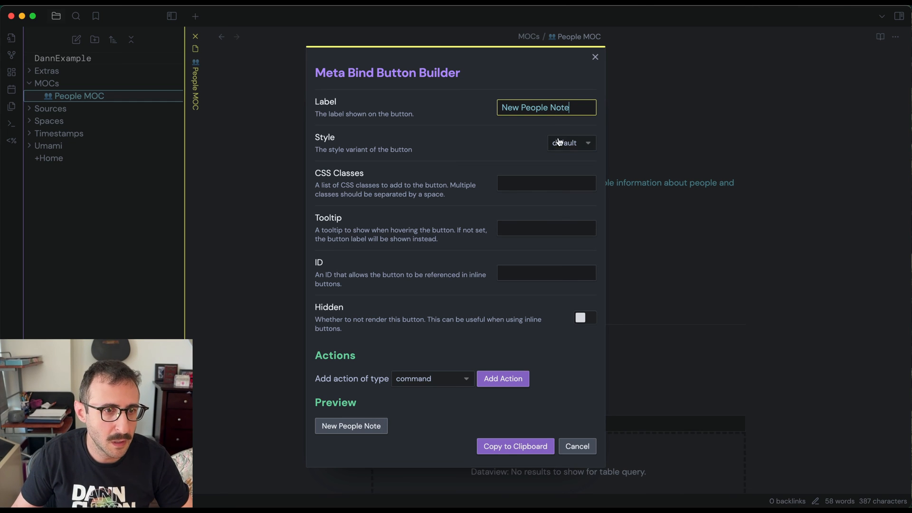
left_click(432, 378)
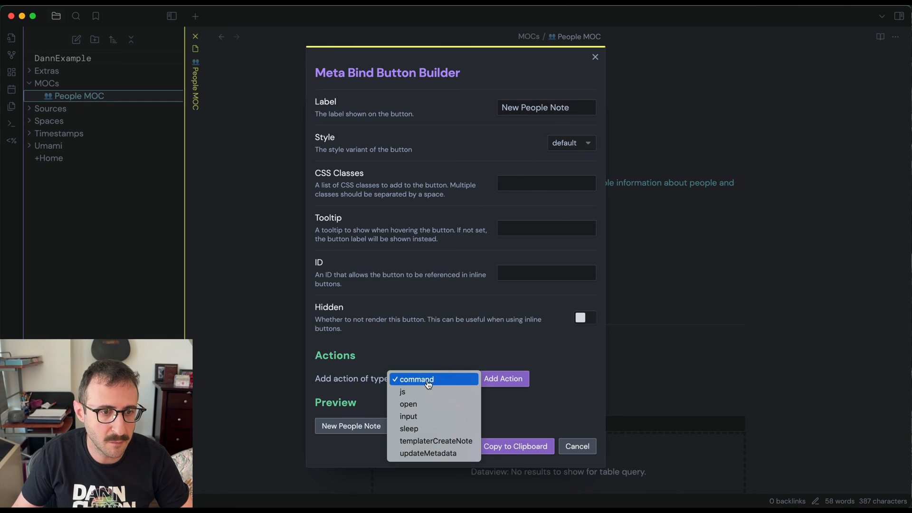
mouse_move(425, 444)
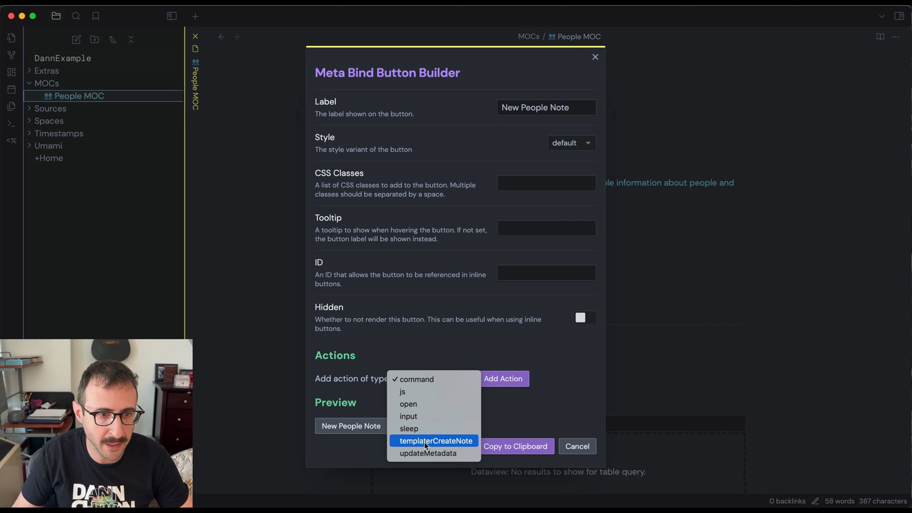
left_click(435, 441)
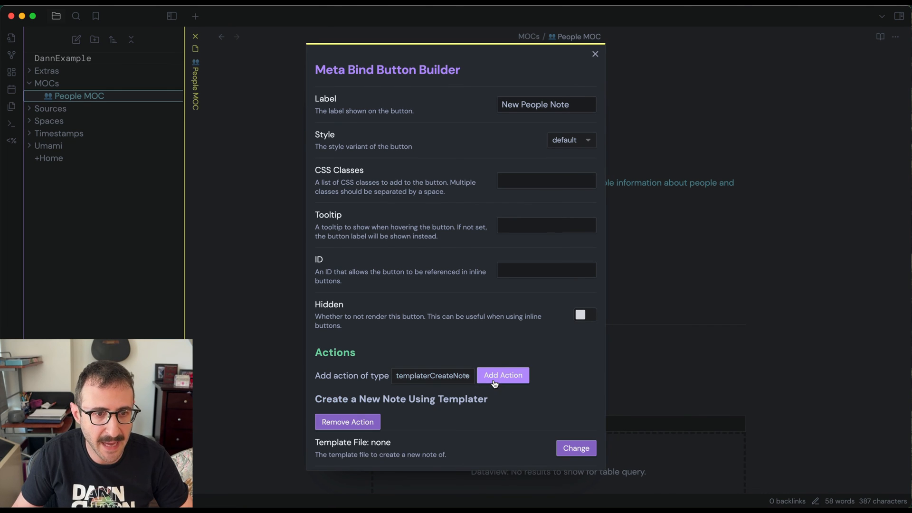
- Set the action's template to Template, People, folder Extras/People, file name 'Enter Name Here'
scroll("down", 3)
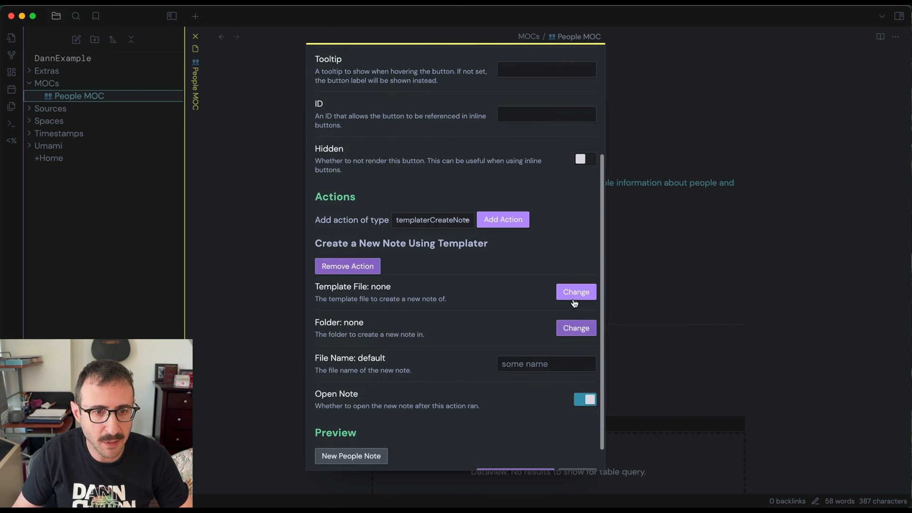
left_click(575, 292)
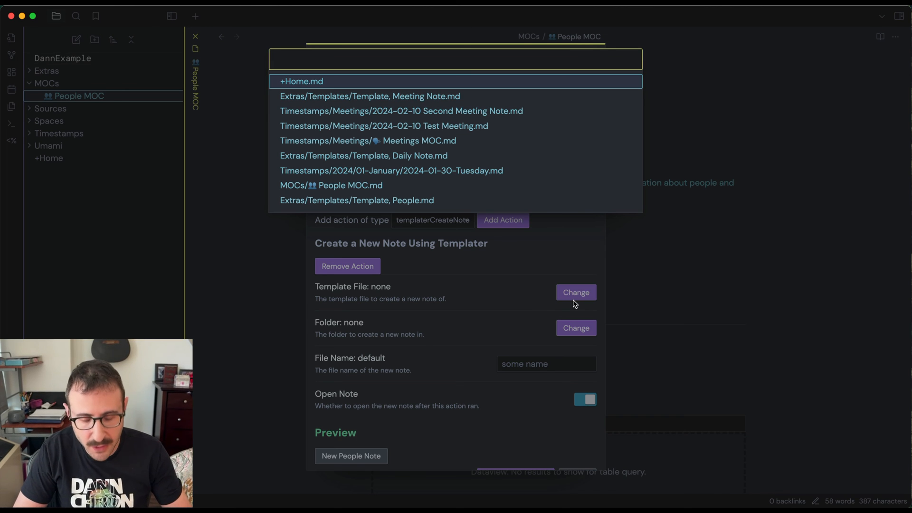
type("people")
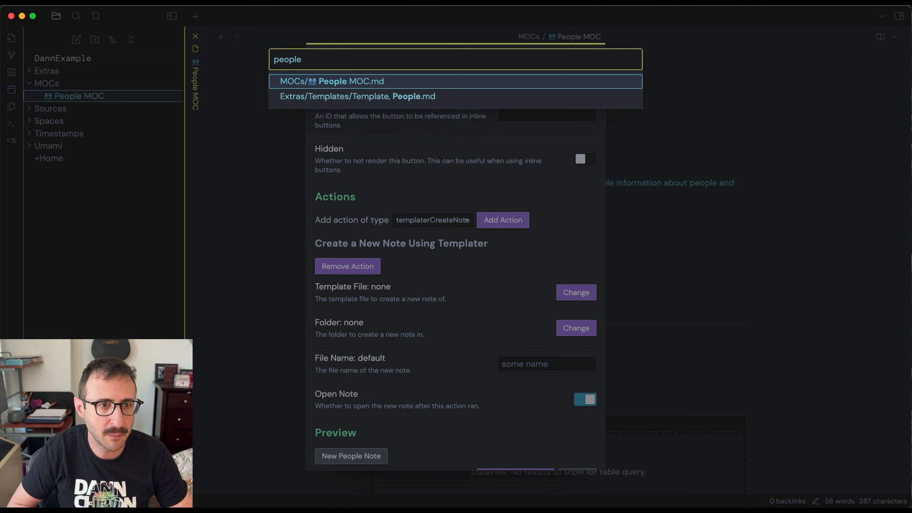
left_click(358, 96)
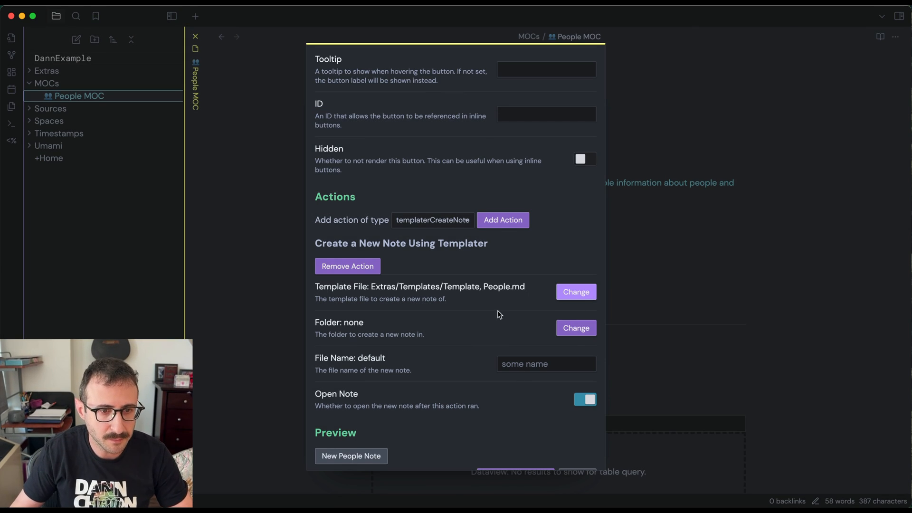
mouse_move(579, 331)
type("people")
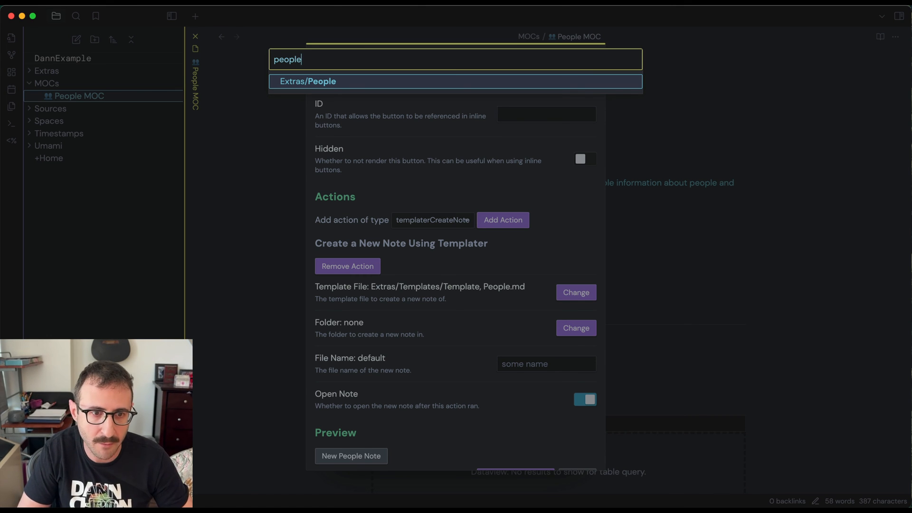
left_click(311, 80)
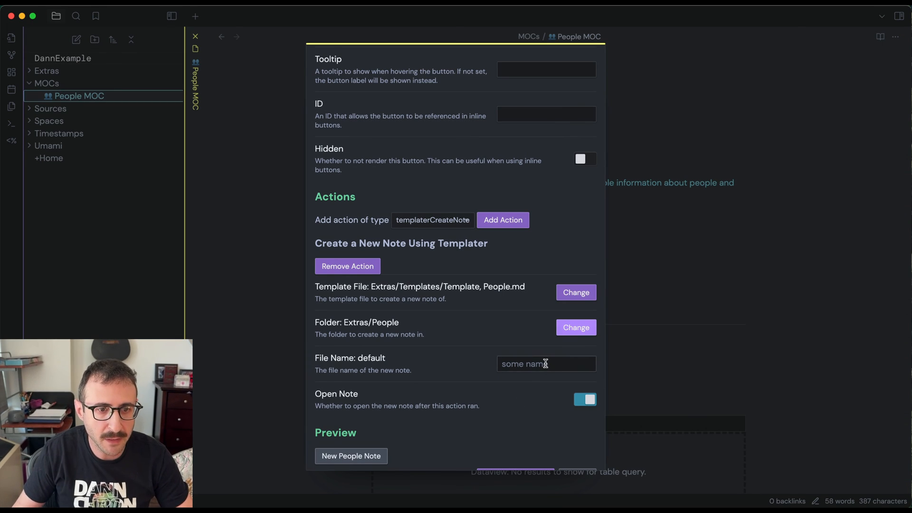
type("Enter")
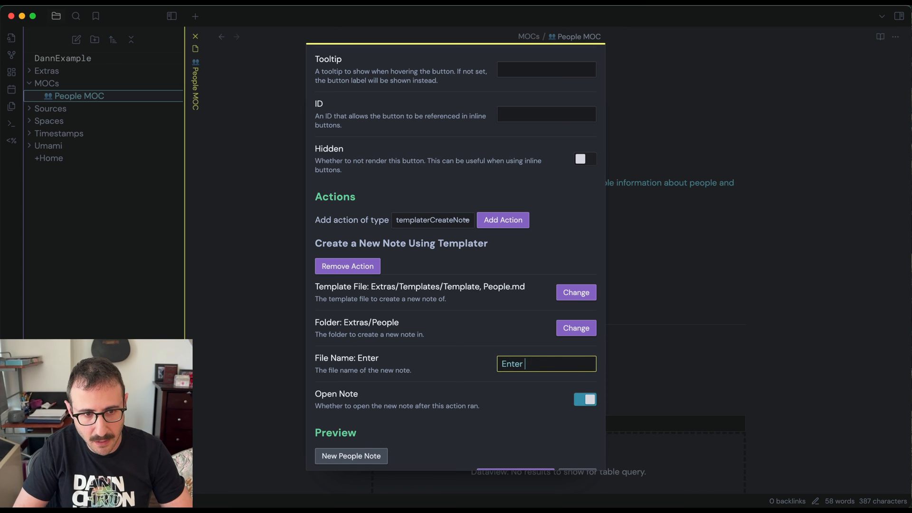
type("Name Here")
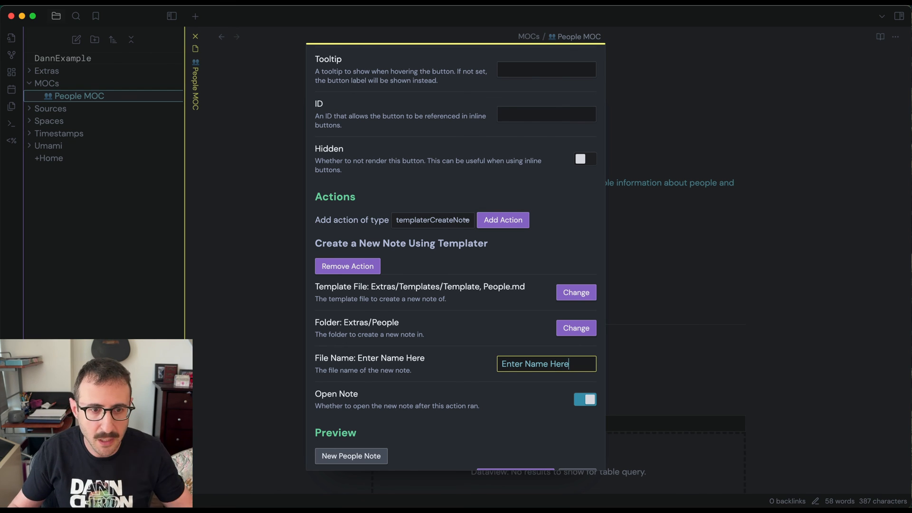
mouse_move(402, 411)
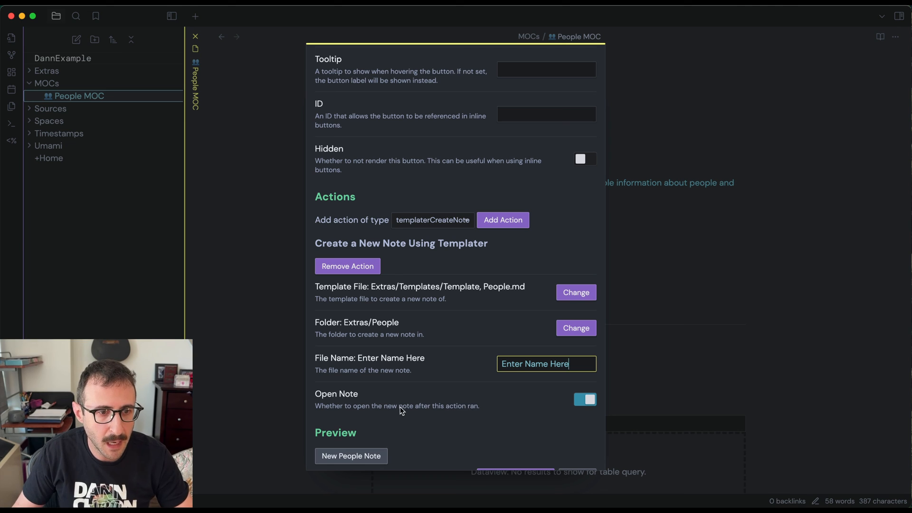
mouse_move(408, 411)
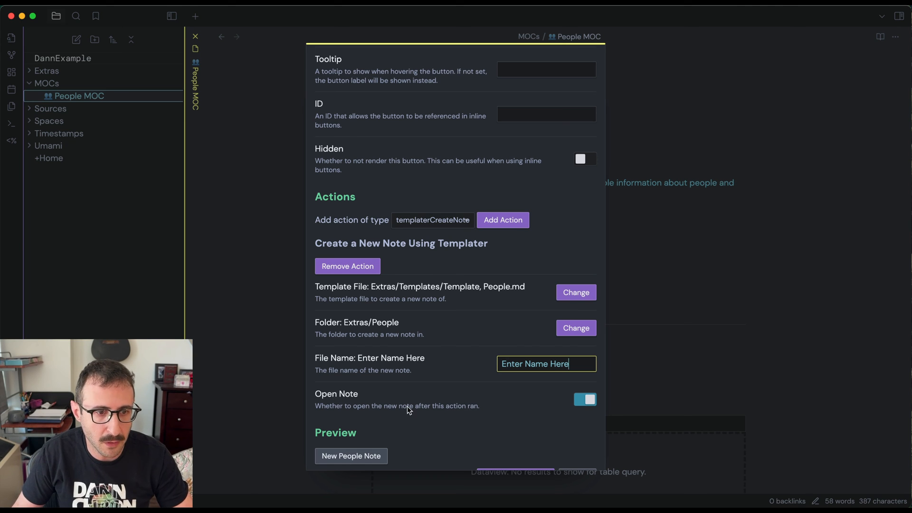
scroll("down", 3)
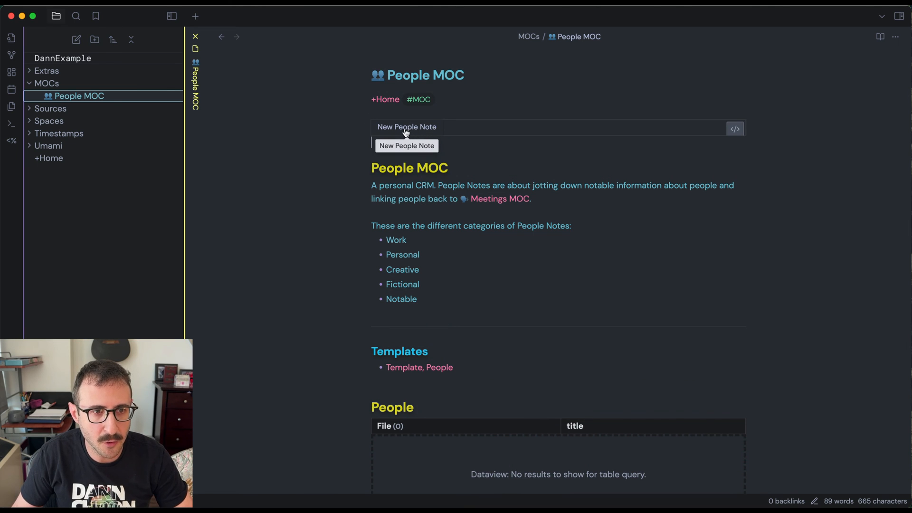
- Use the New People Note button to create a person note titled 'Bobby Test'
left_click(406, 126)
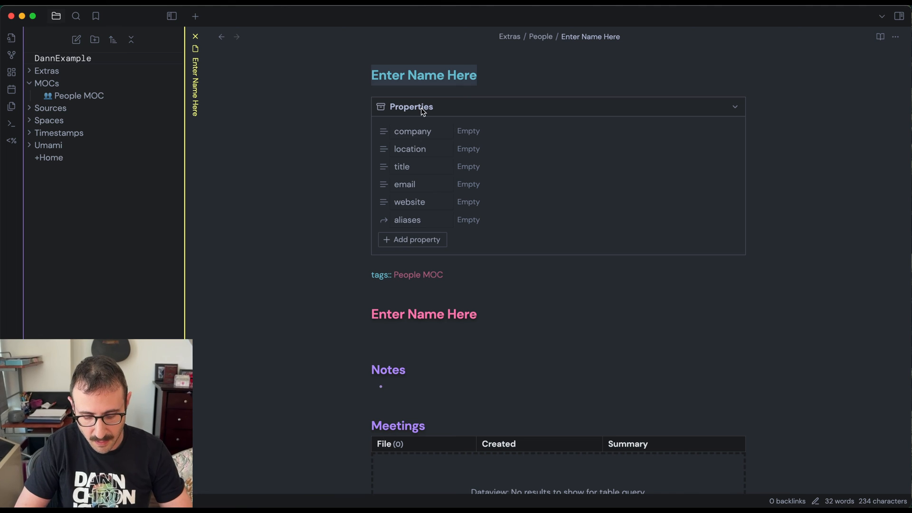
type("Bobby Test")
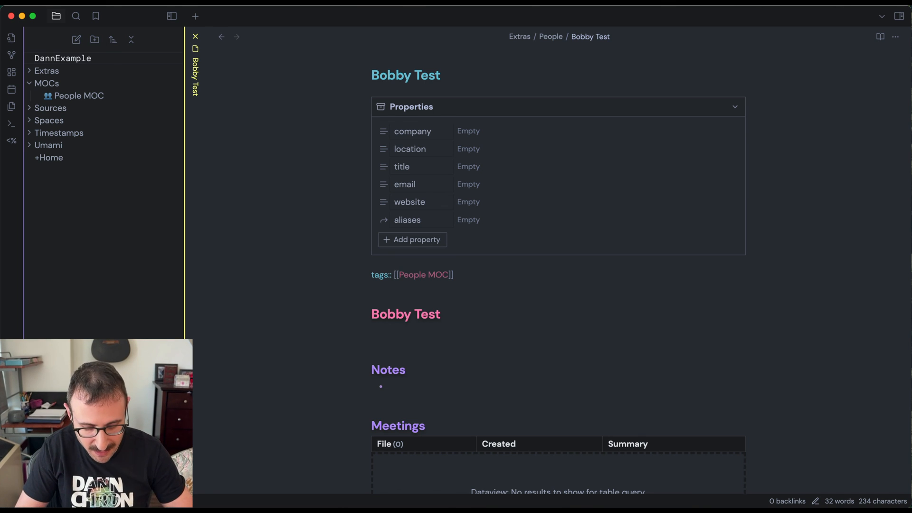
- Fix the tags line so the [[People MOC]] link renders, then test the link
type("s")
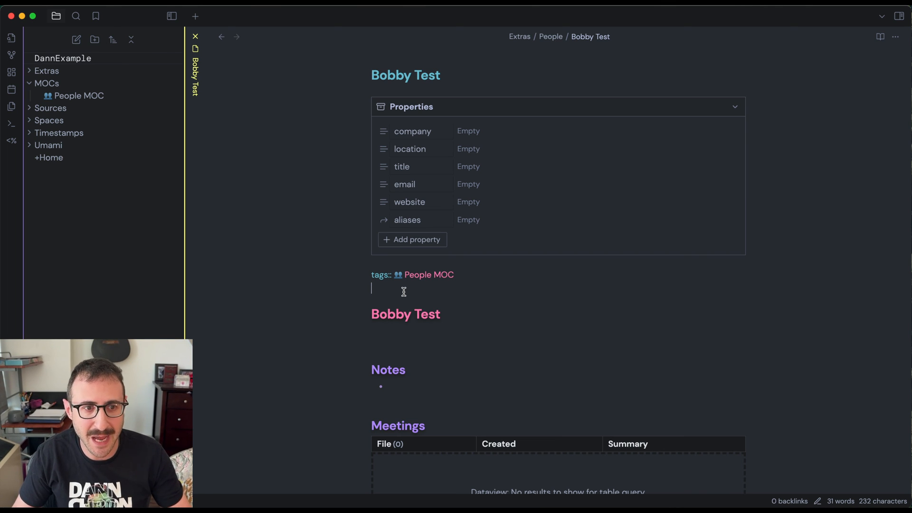
mouse_move(412, 278)
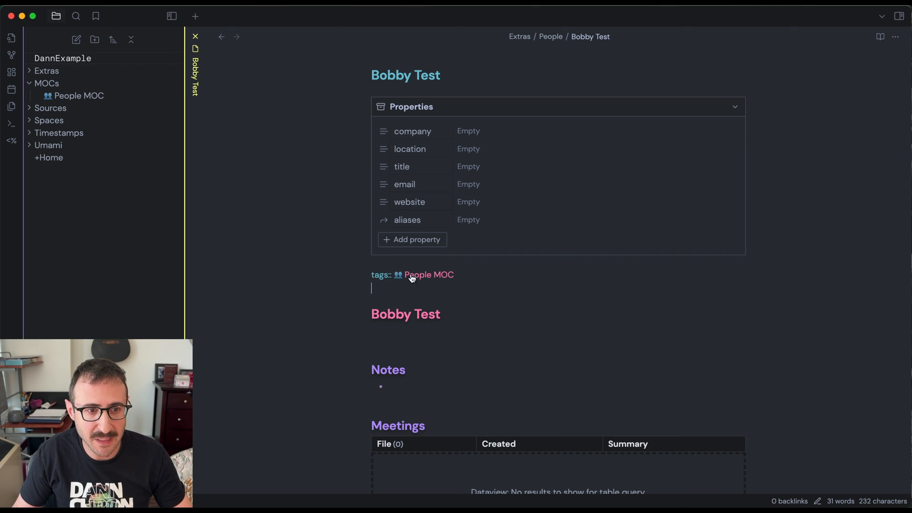
left_click(412, 275)
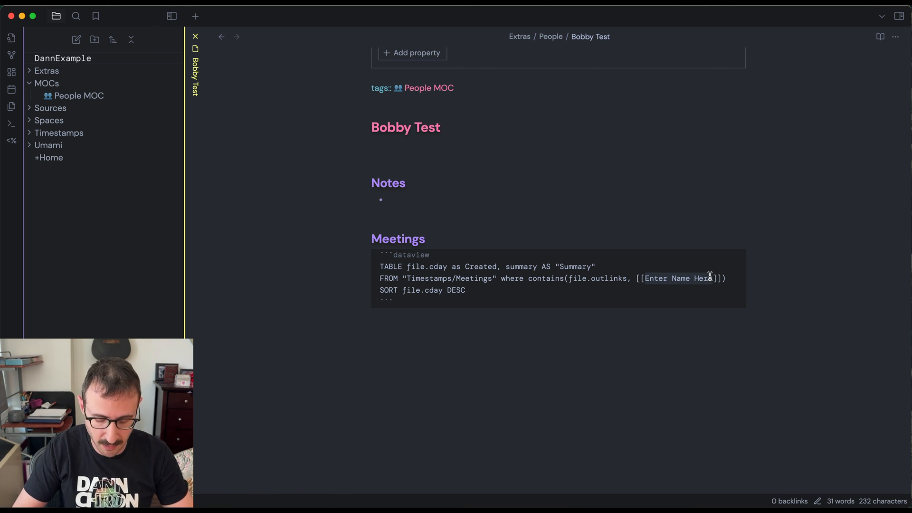
- Replace 'Enter Name Here' with 'Bobby Test' in the Meetings dataview link
type("Bobby Tes")
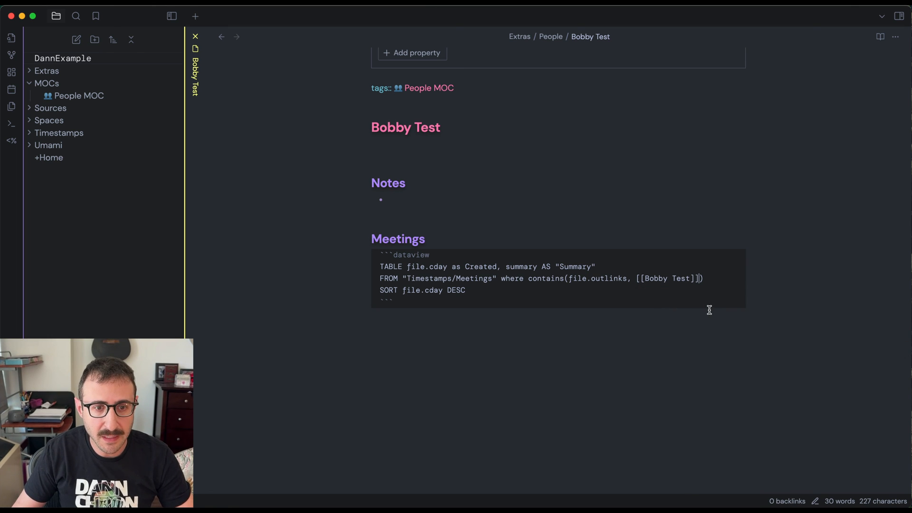
mouse_move(398, 219)
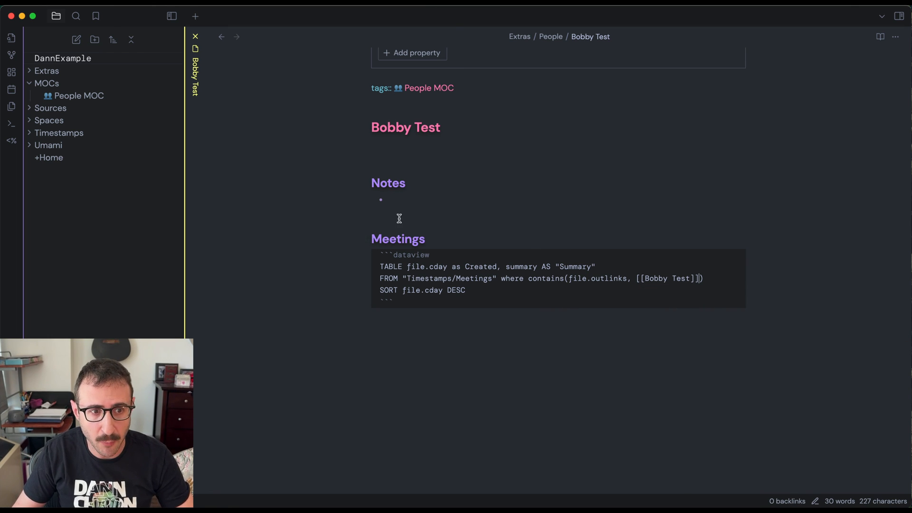